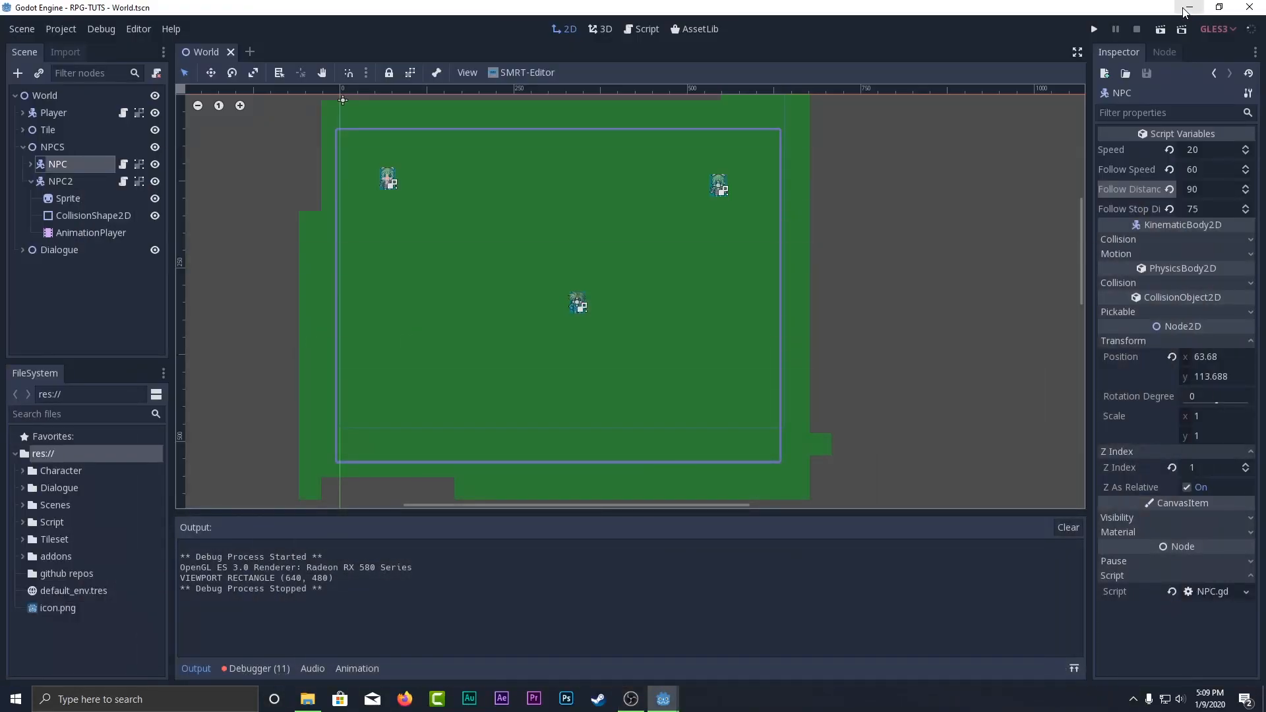
pyautogui.moveTo(1187, 12)
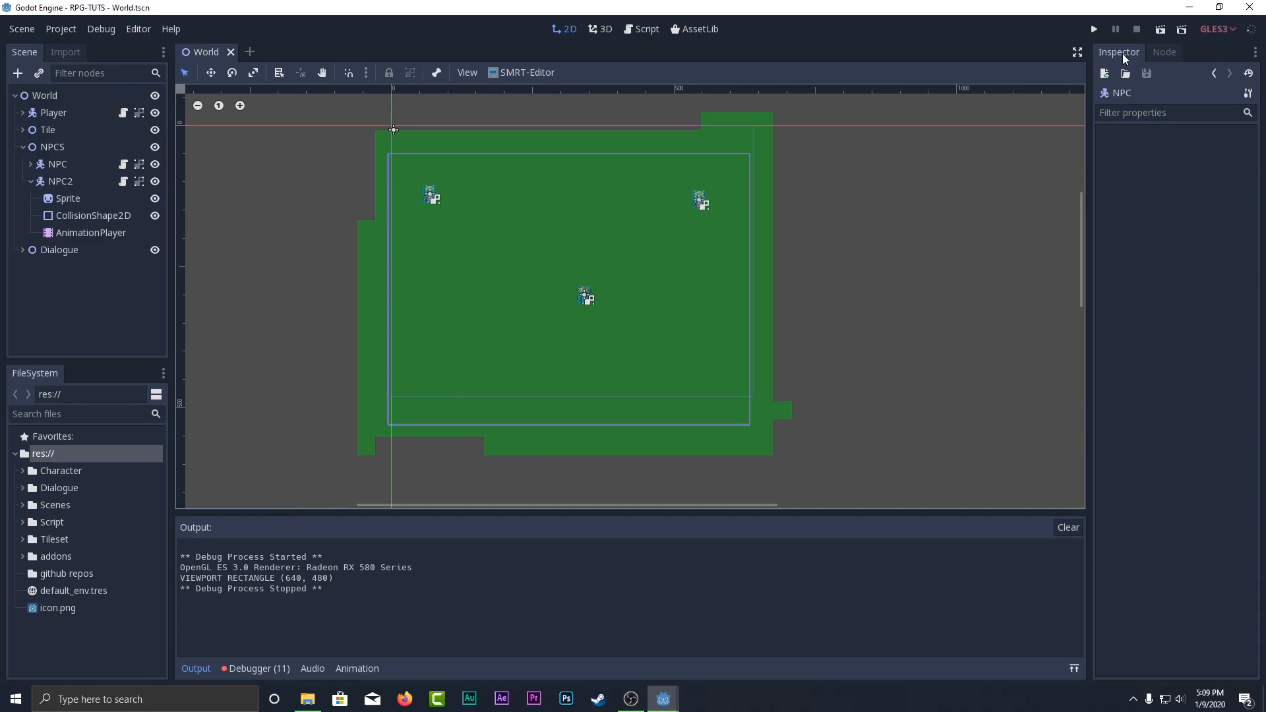
pyautogui.moveTo(1093, 27)
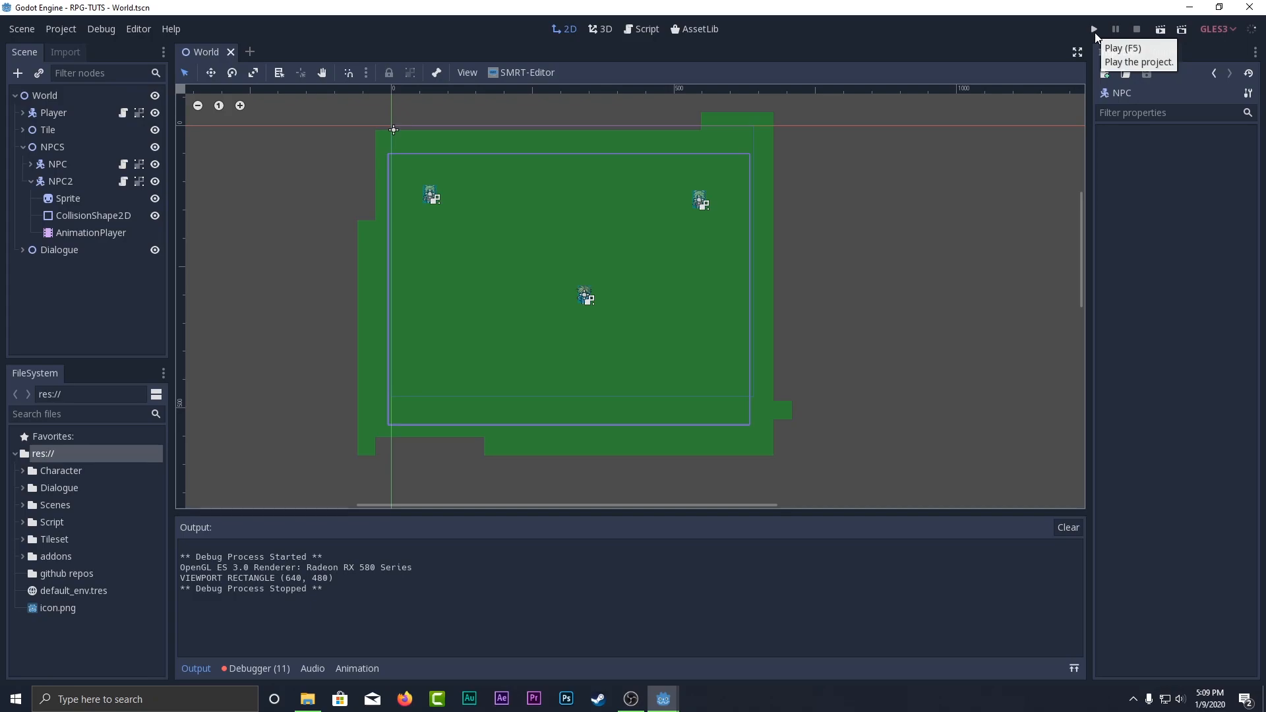
# Run the game to test the NPCs, then stop the running session.
pyautogui.click(1095, 29)
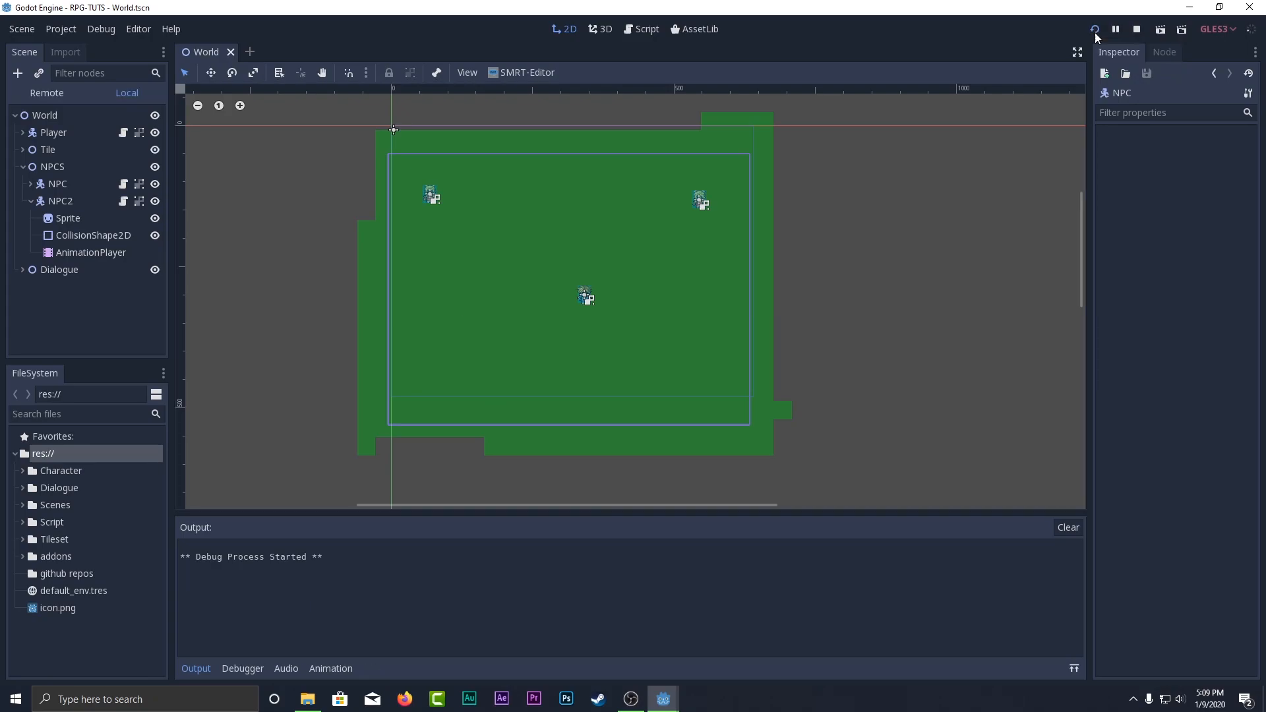
pyautogui.click(1095, 29)
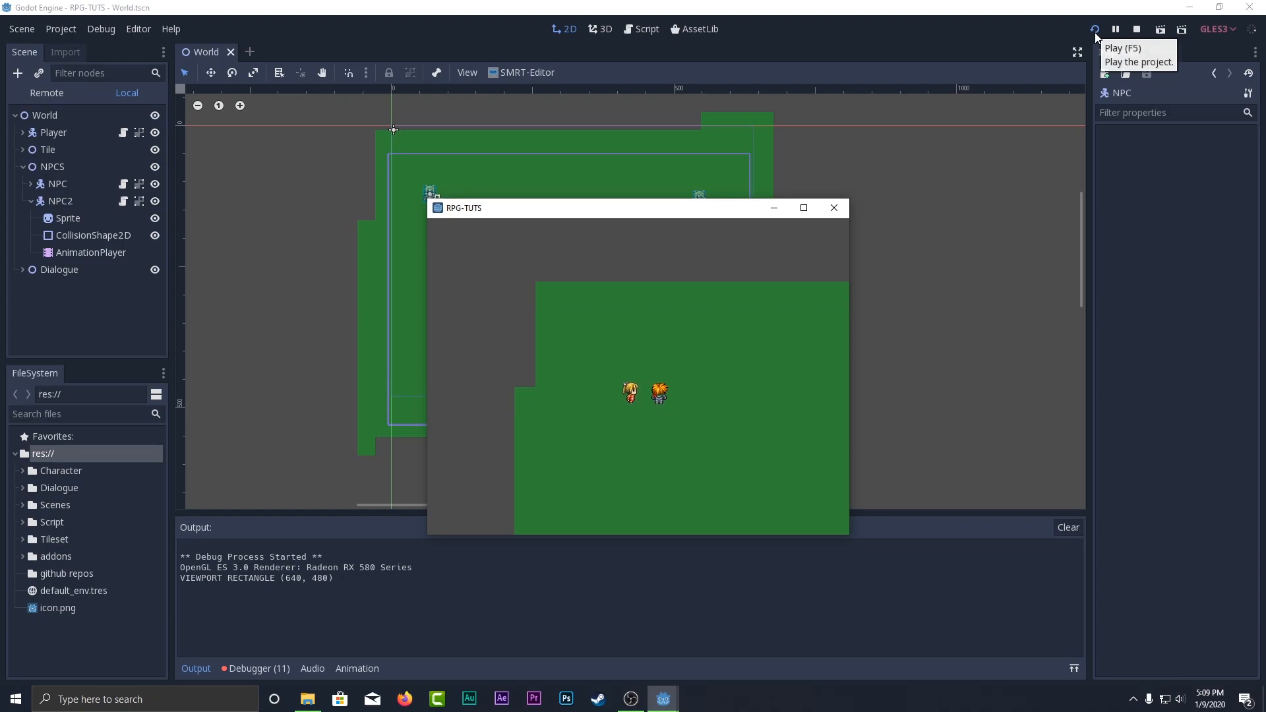
pyautogui.click(1137, 29)
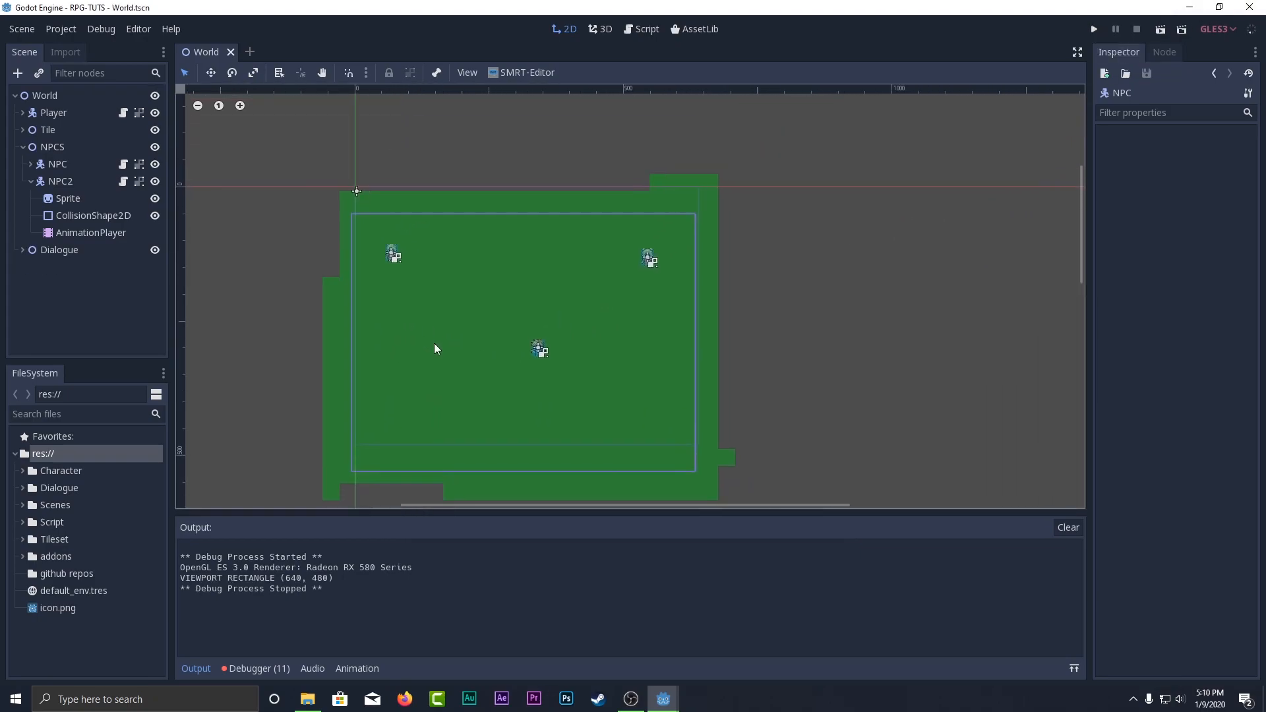
# Switch to the Script workspace and scroll Player.gd down to its DialCheck function.
pyautogui.click(645, 29)
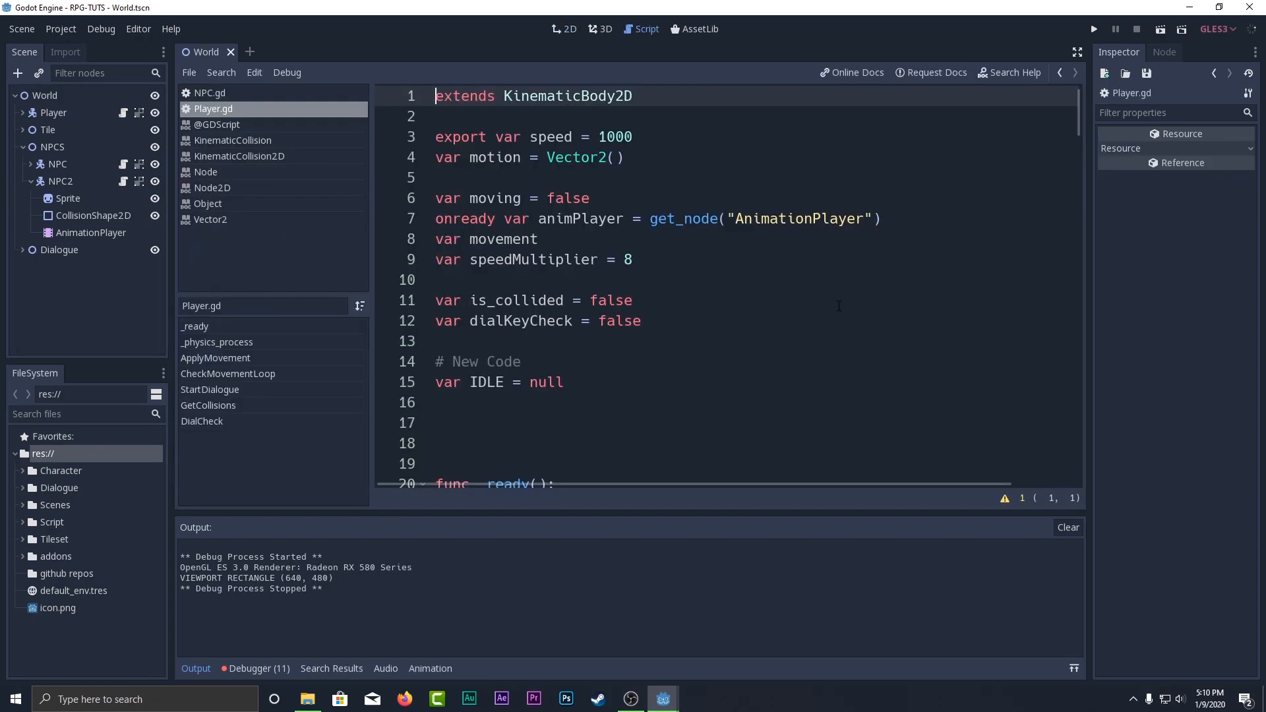
pyautogui.moveTo(195, 668)
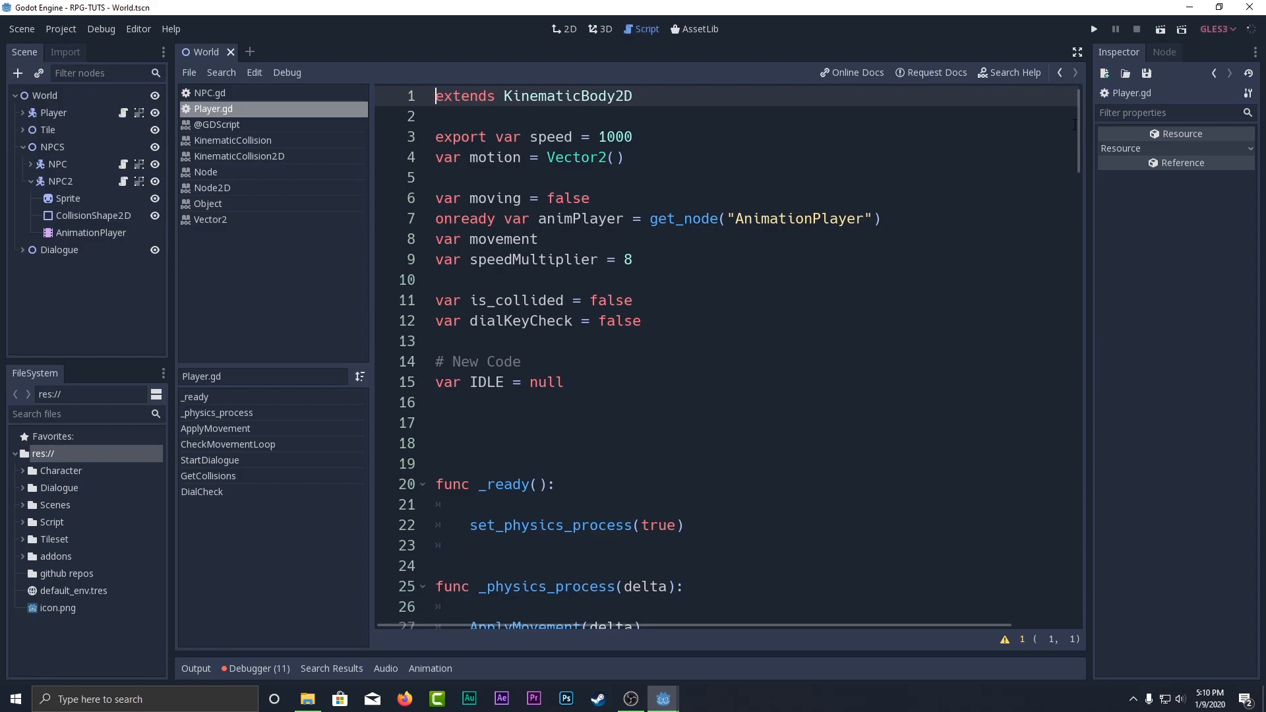
pyautogui.scroll(-3)
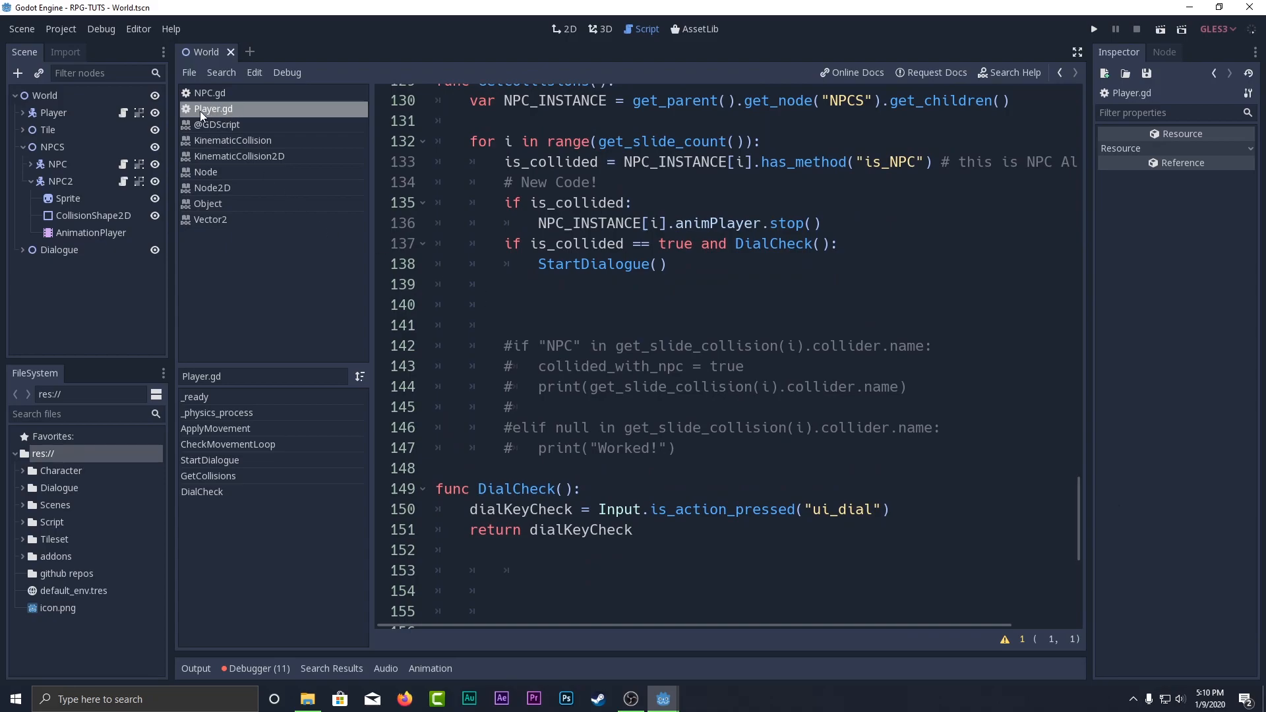
# Bring up NPC.gd and scroll through its code down to the follow() function.
pyautogui.click(210, 92)
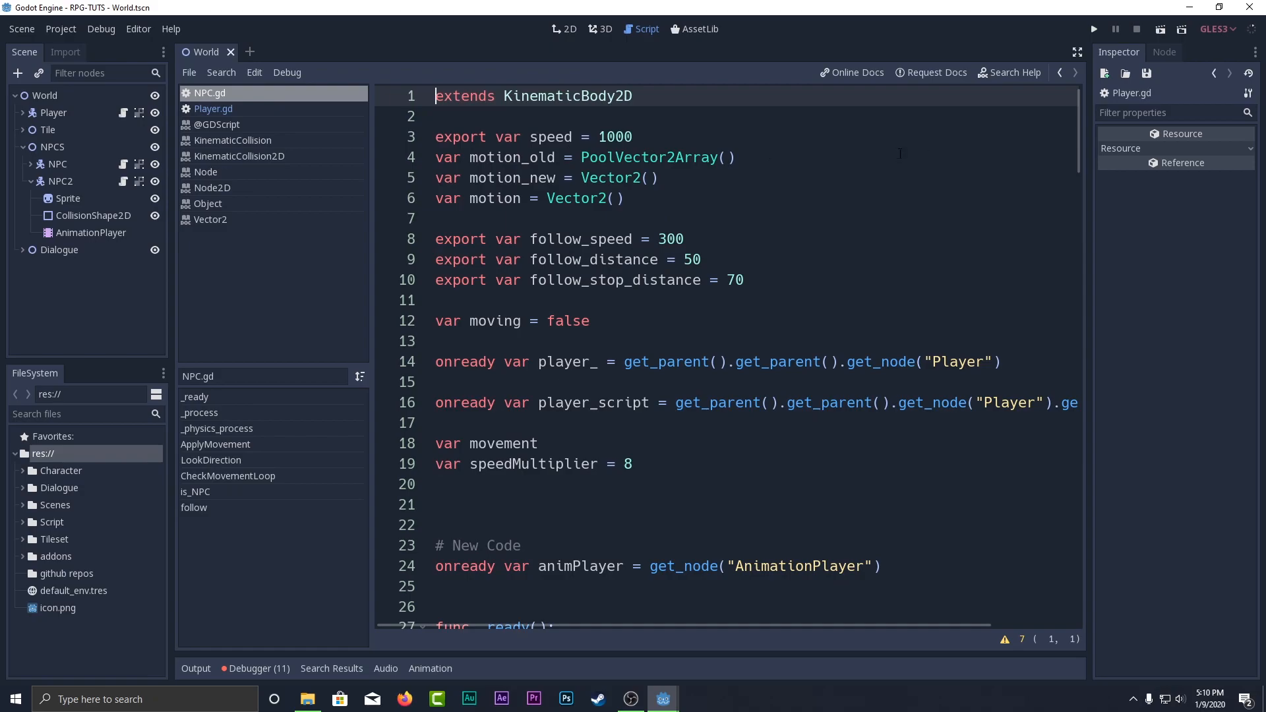
pyautogui.scroll(-3)
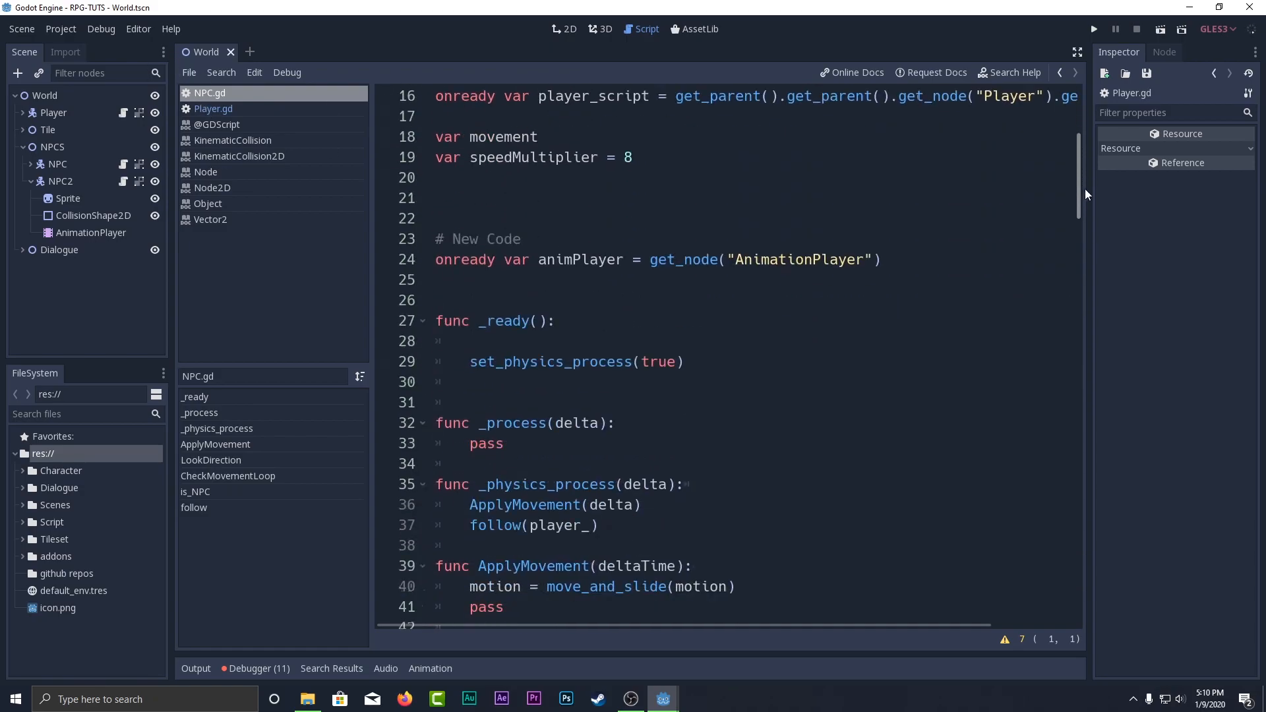
pyautogui.scroll(-3)
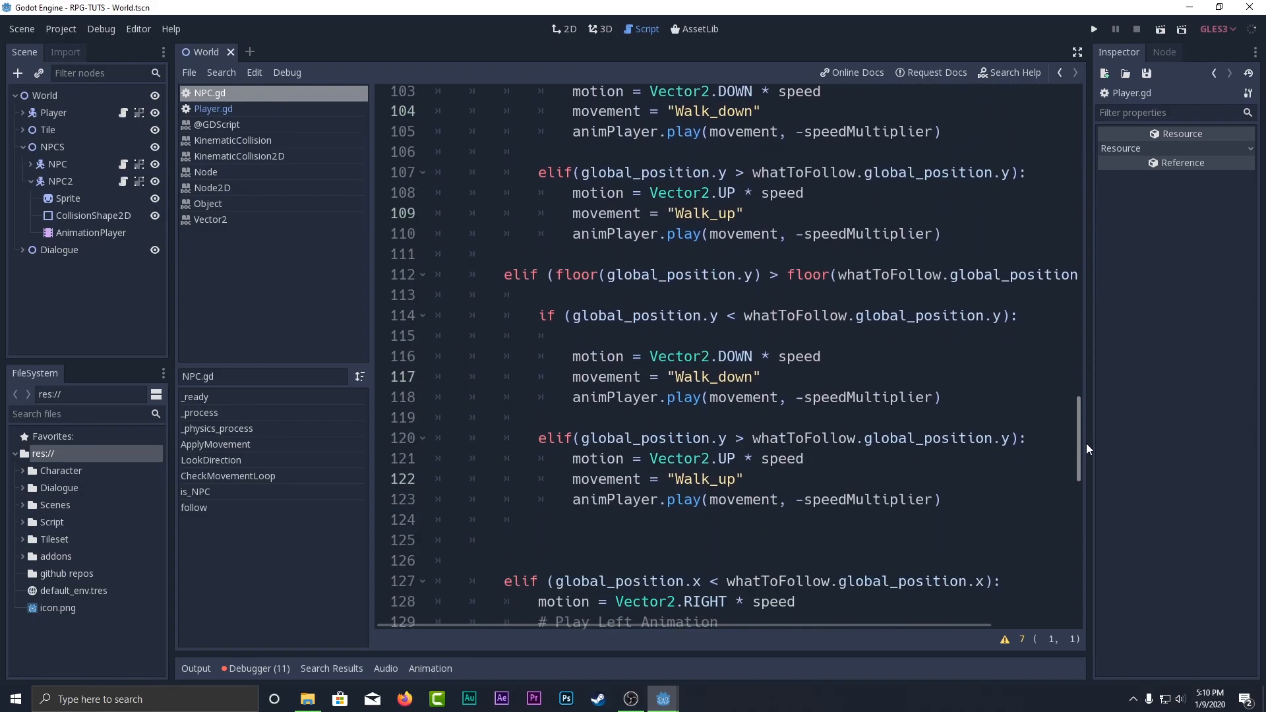
pyautogui.scroll(-3)
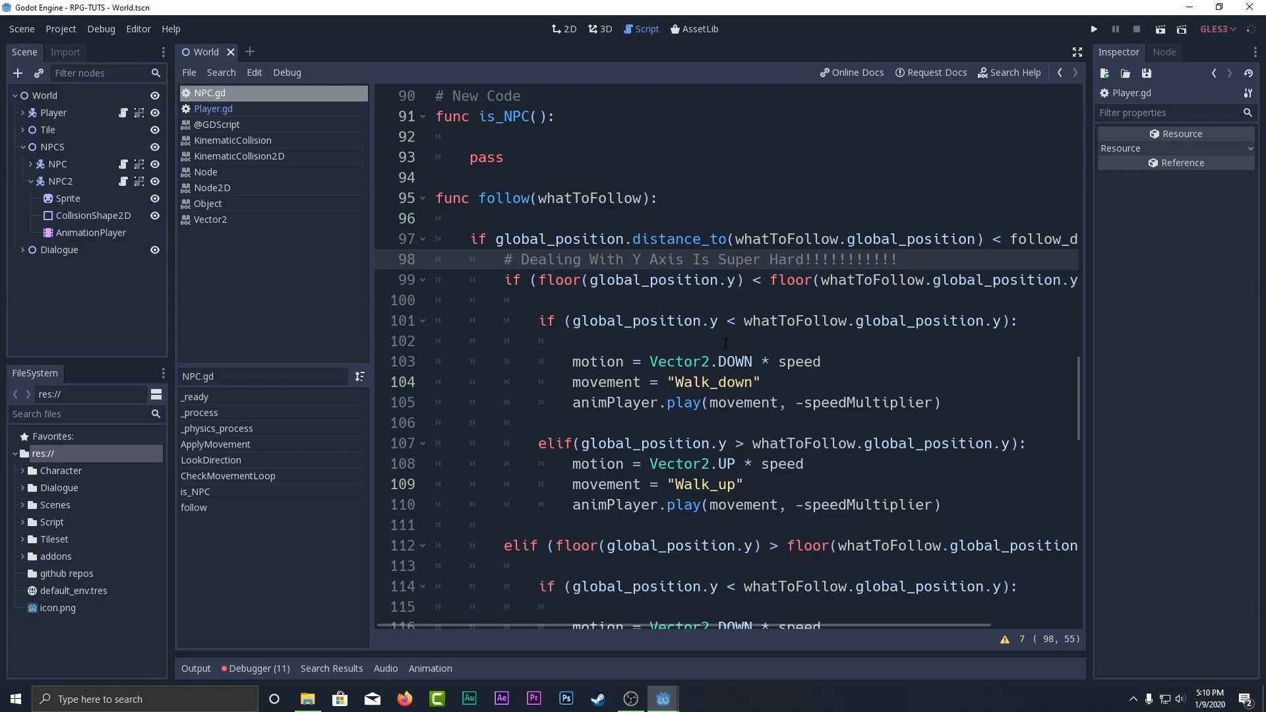
pyautogui.scroll(-3)
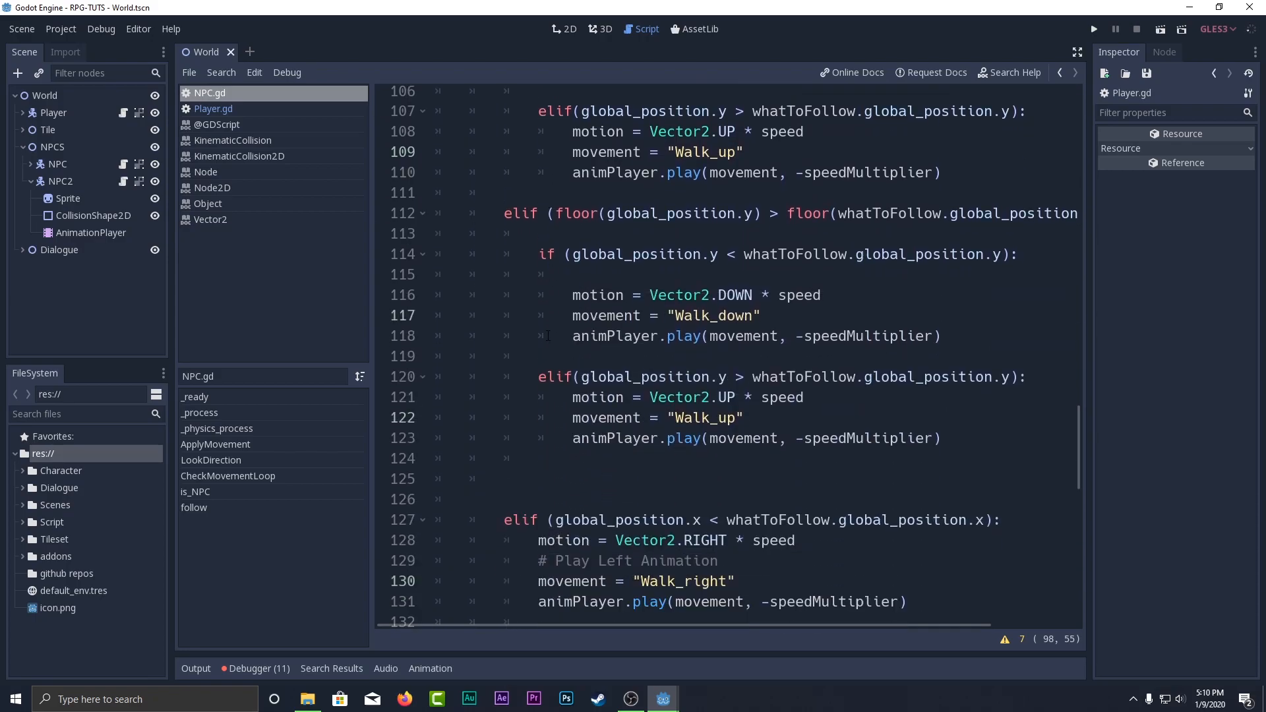
pyautogui.scroll(-3)
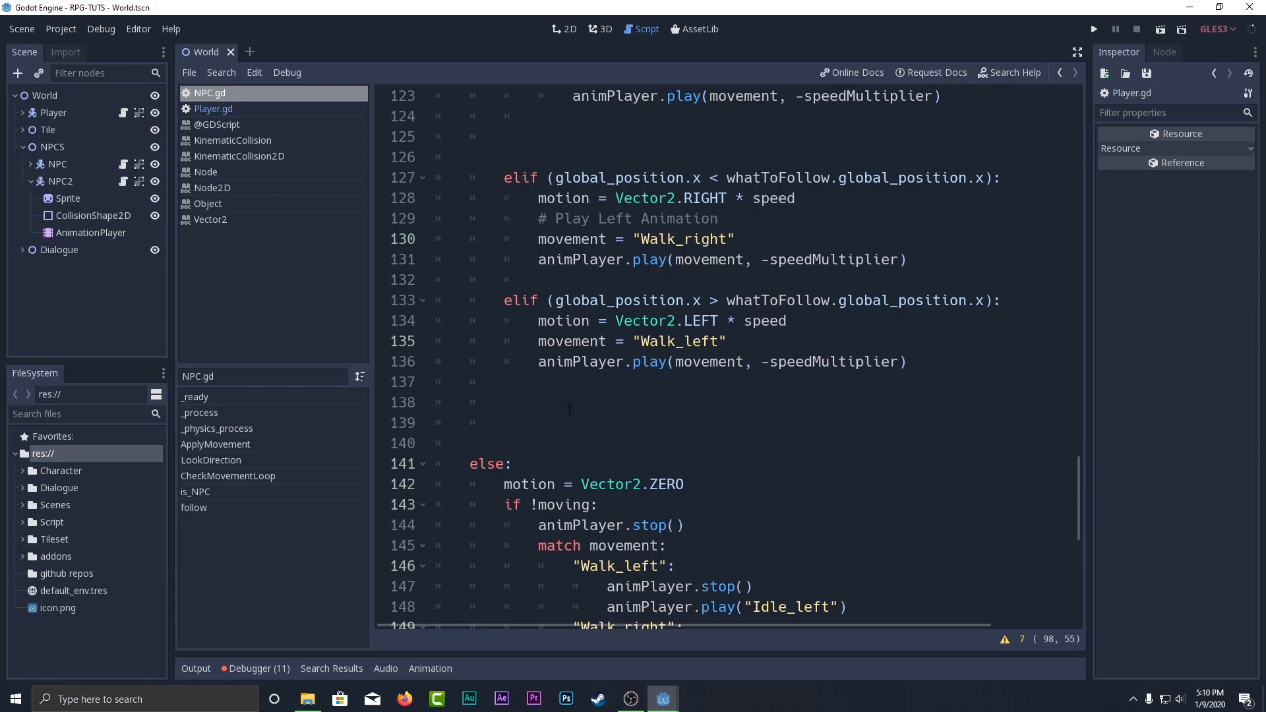
pyautogui.scroll(3)
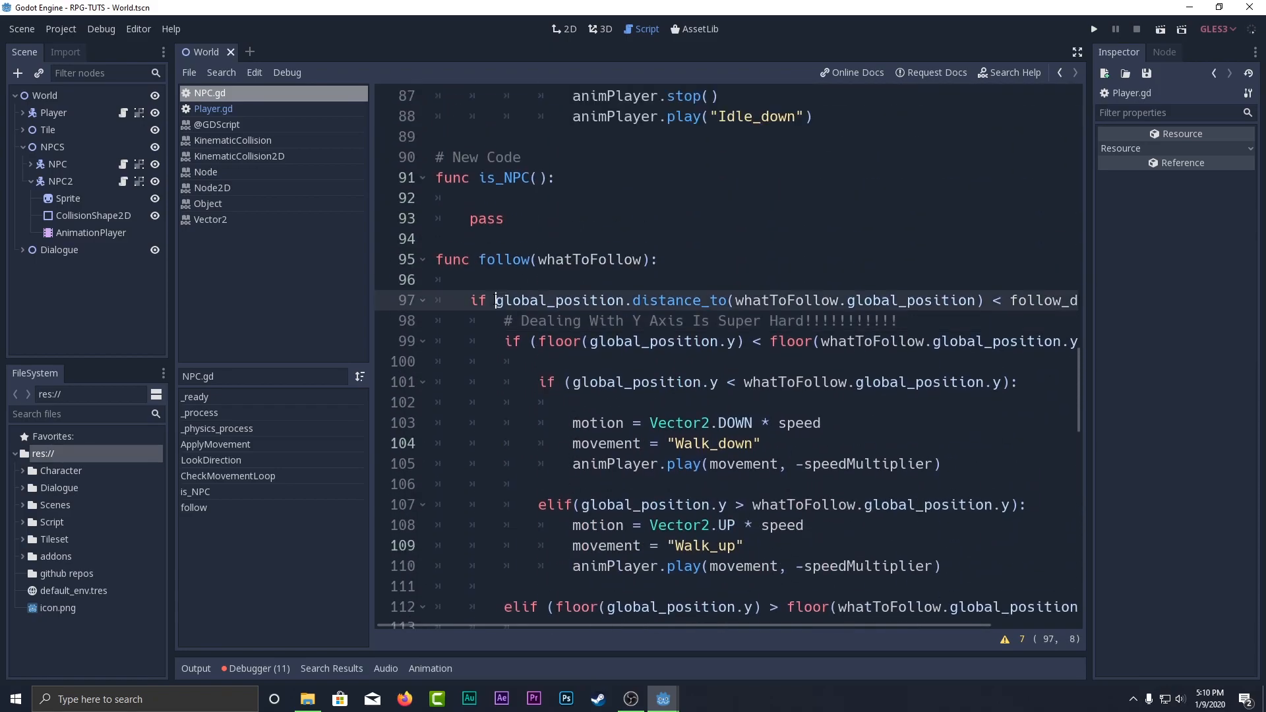
# Review the follow() function's else branch and direction-based walk animation code.
pyautogui.doubleClick(665, 301)
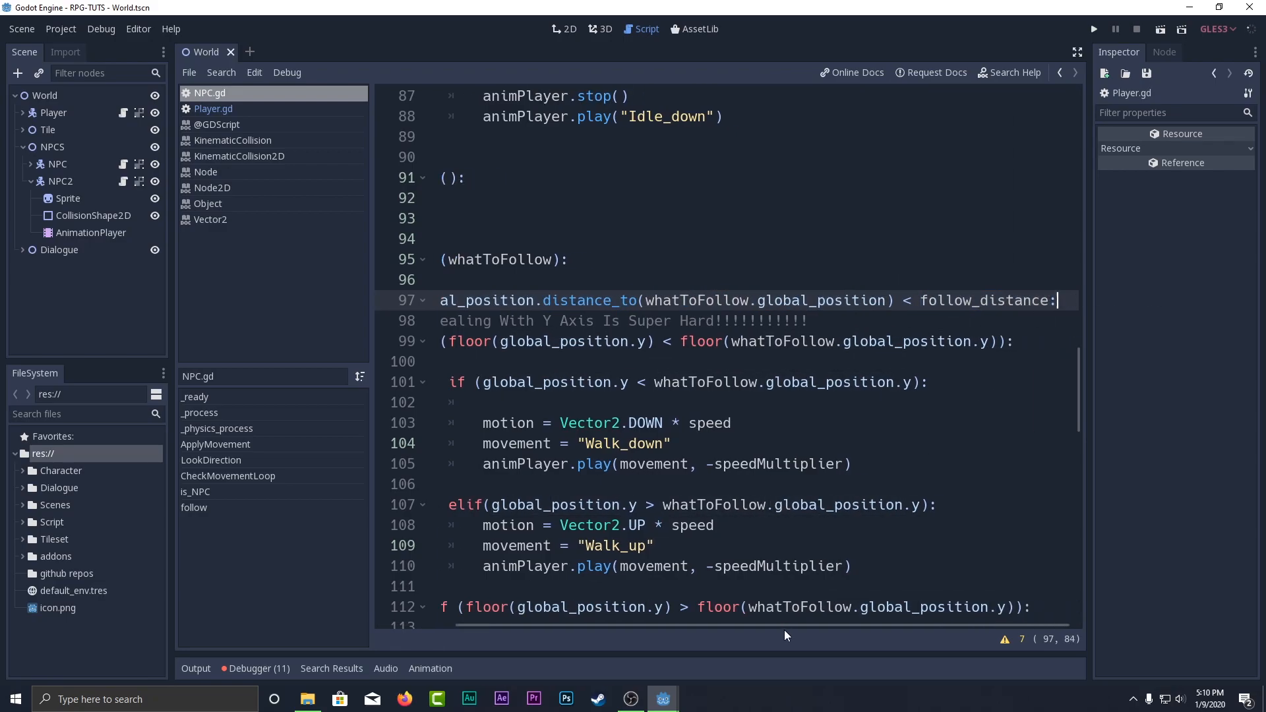
pyautogui.scroll(-3)
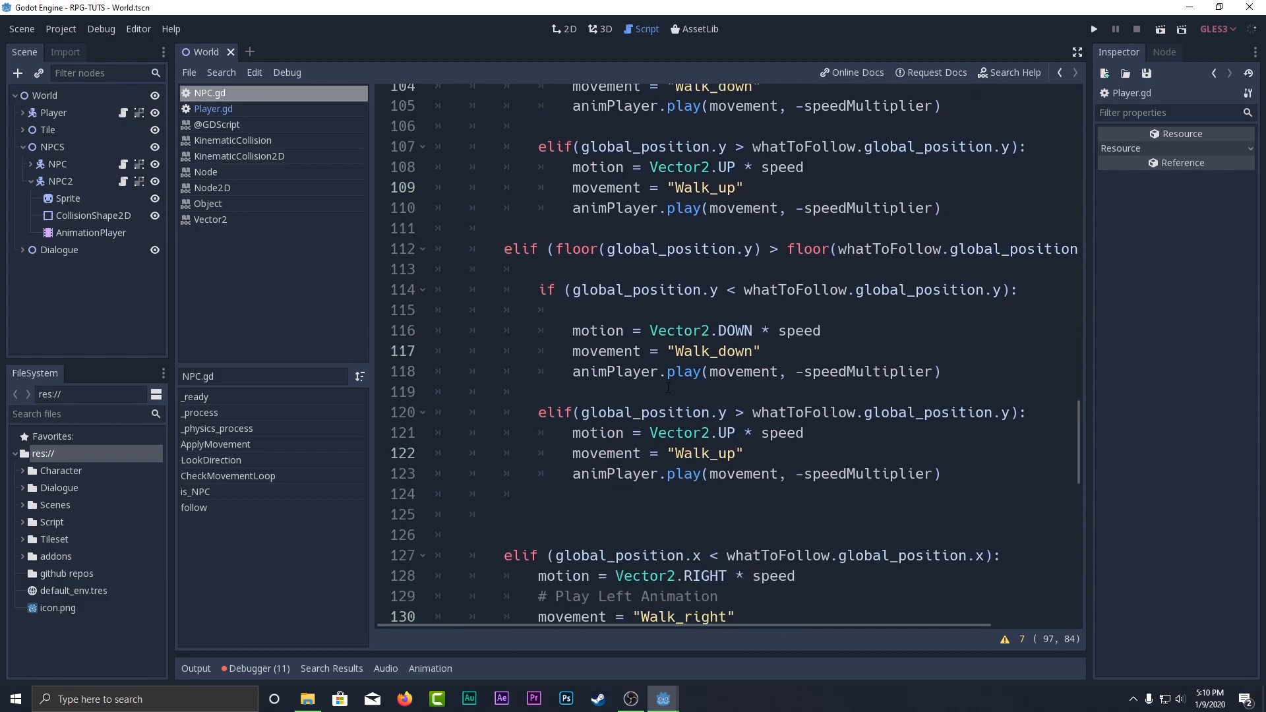
pyautogui.scroll(-3)
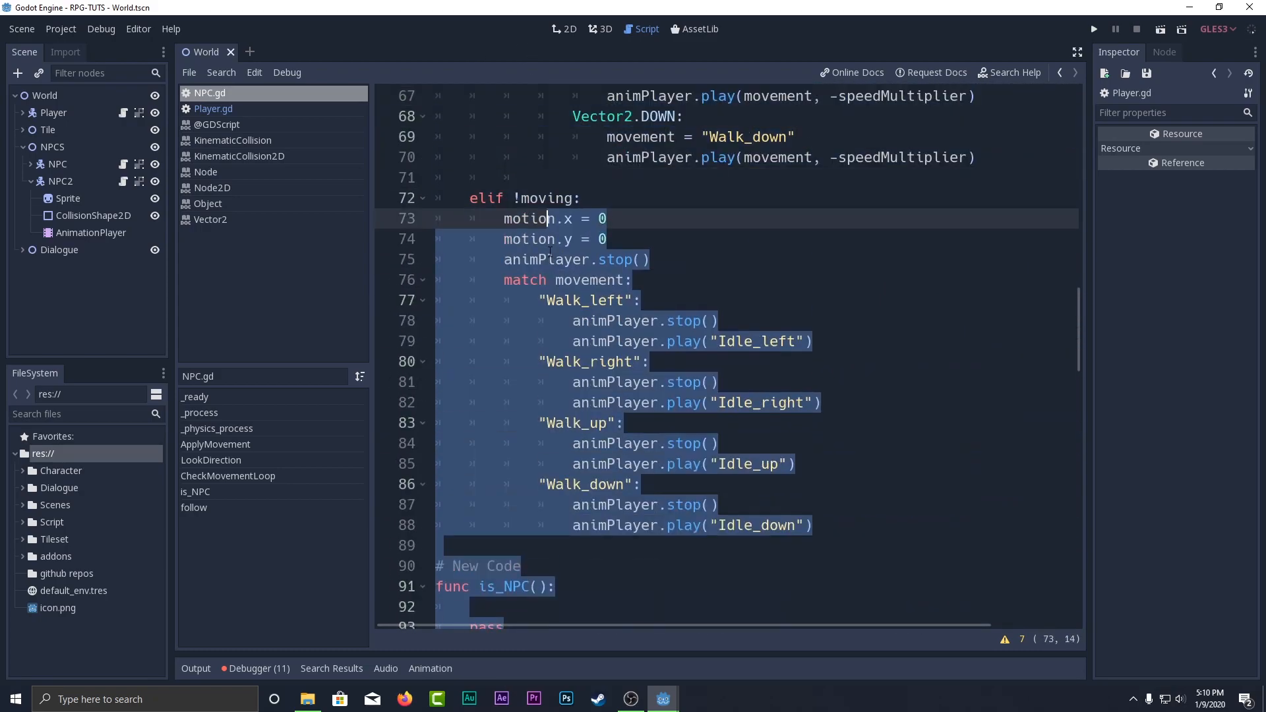
pyautogui.scroll(-3)
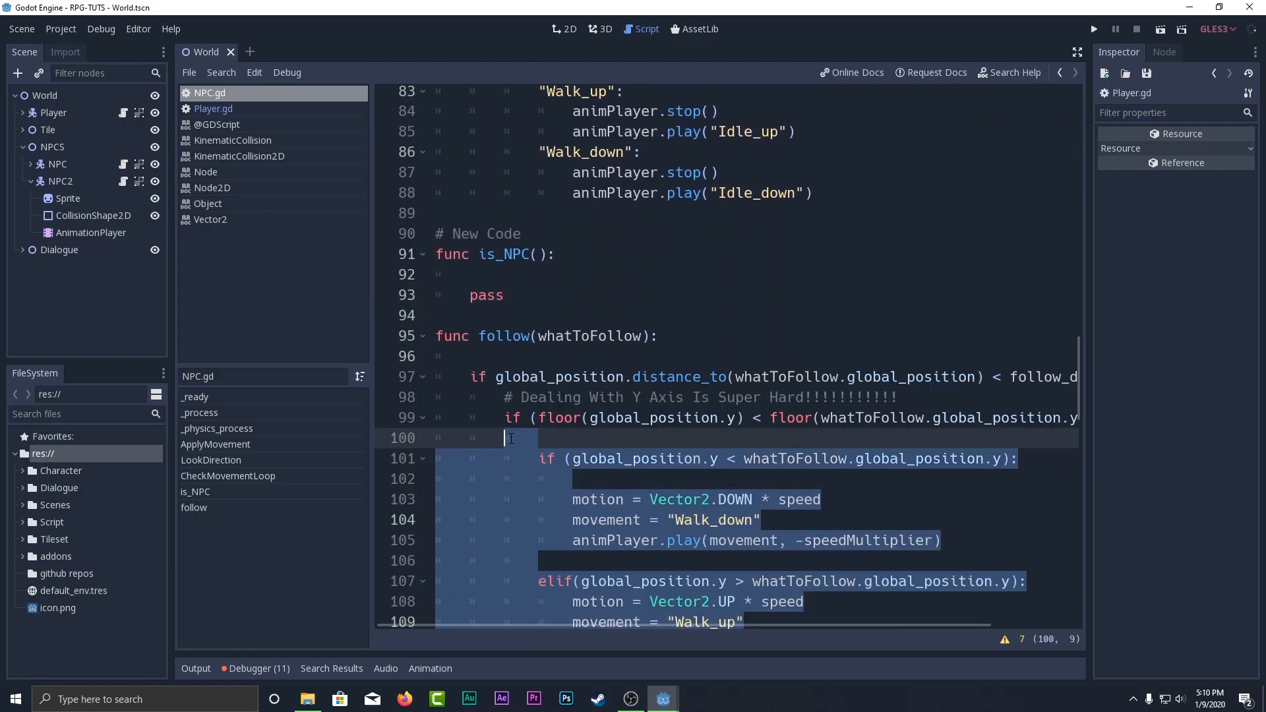
pyautogui.scroll(-3)
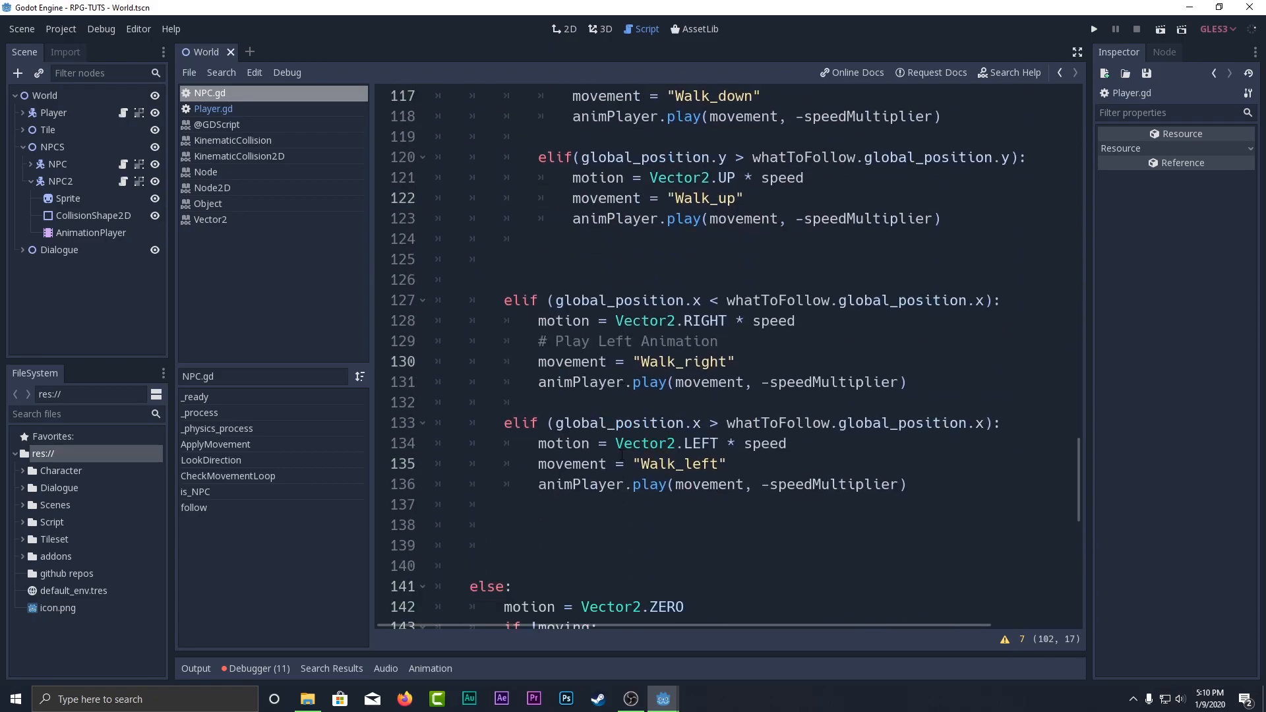
pyautogui.scroll(-3)
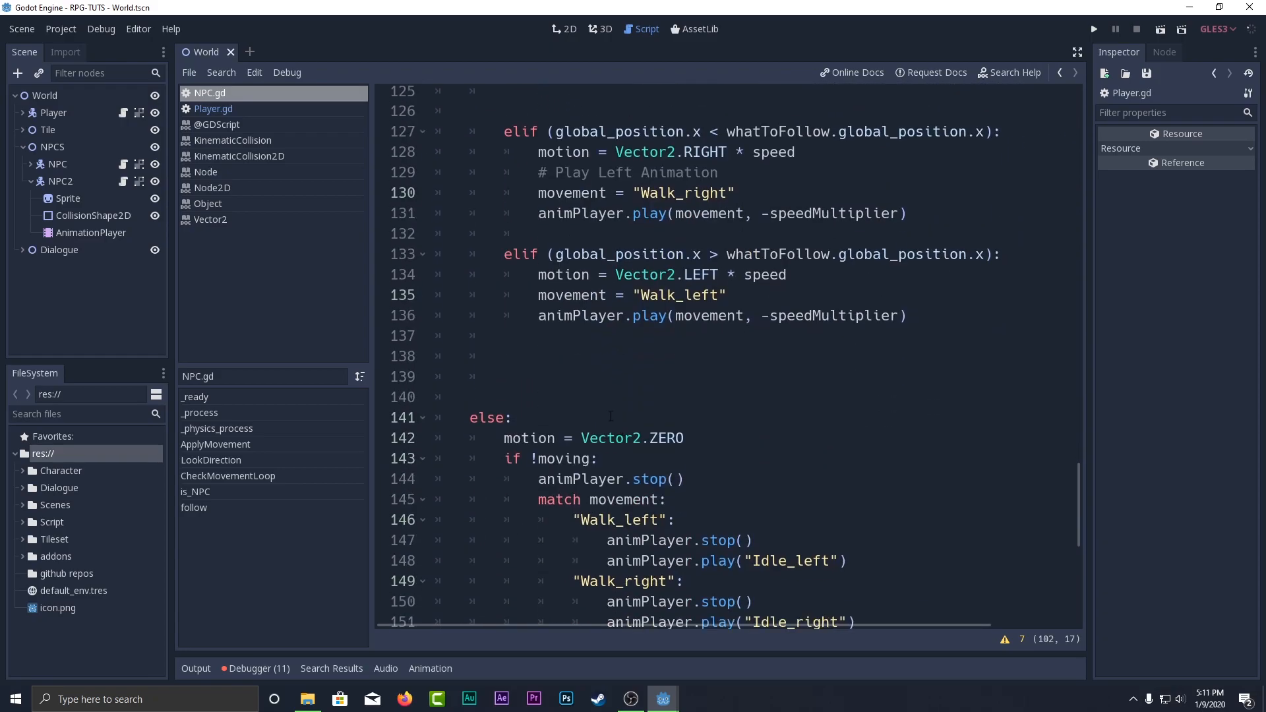
pyautogui.scroll(-3)
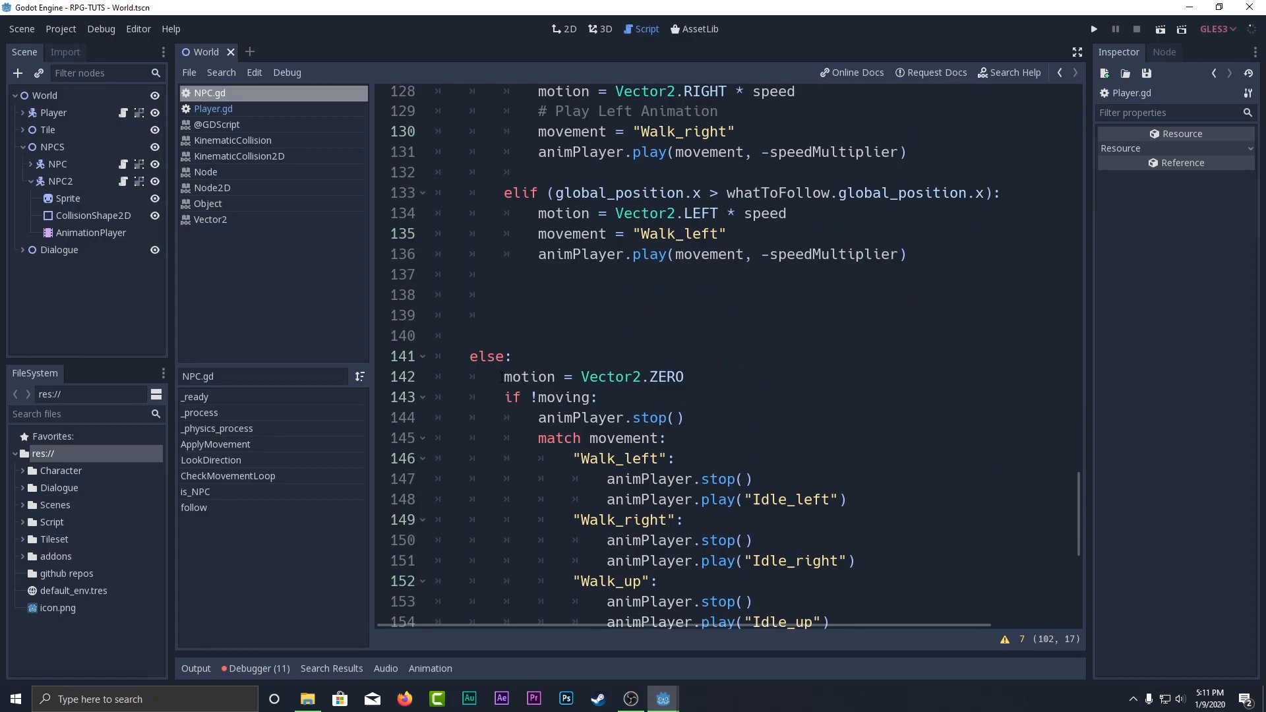
pyautogui.doubleClick(555, 398)
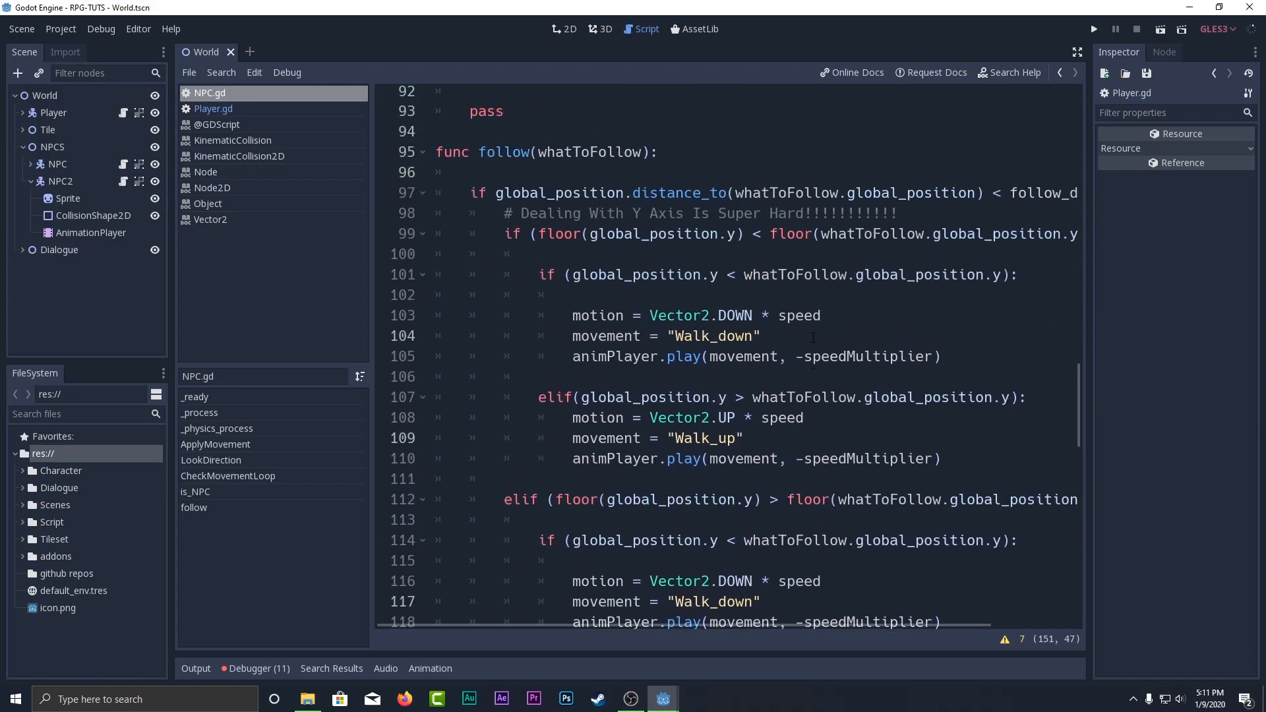
pyautogui.scroll(-3)
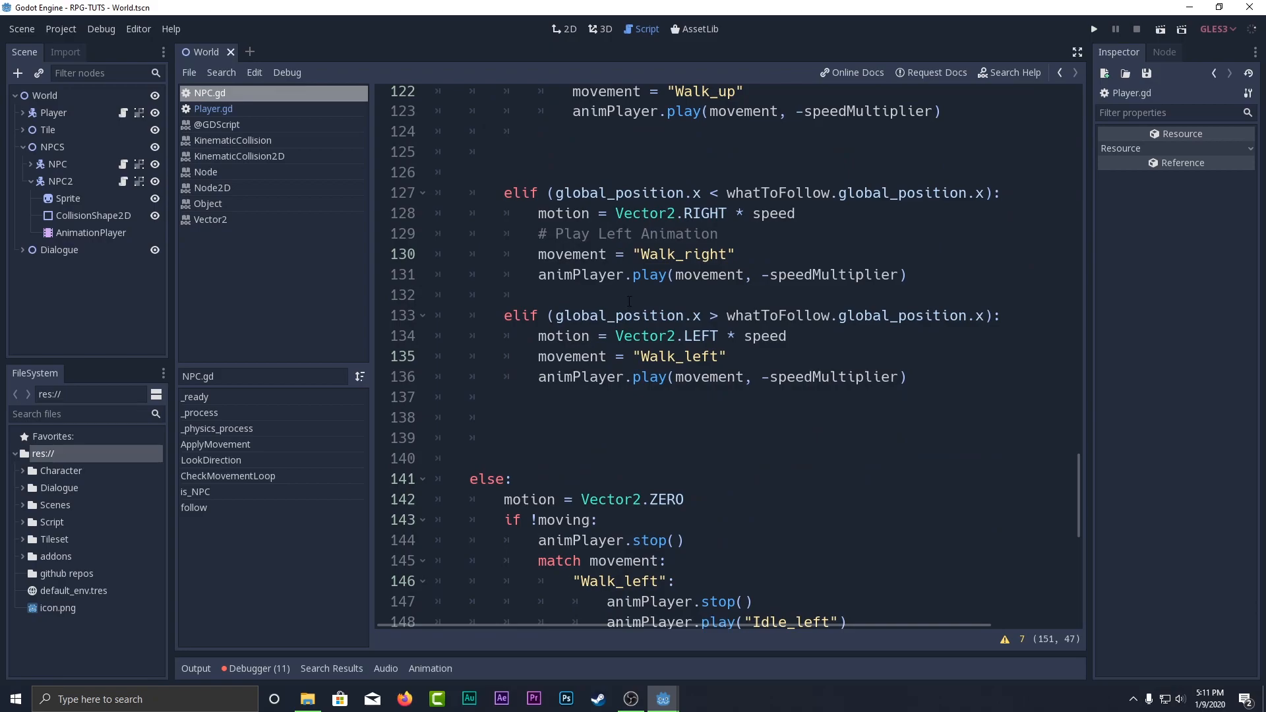
pyautogui.click(906, 376)
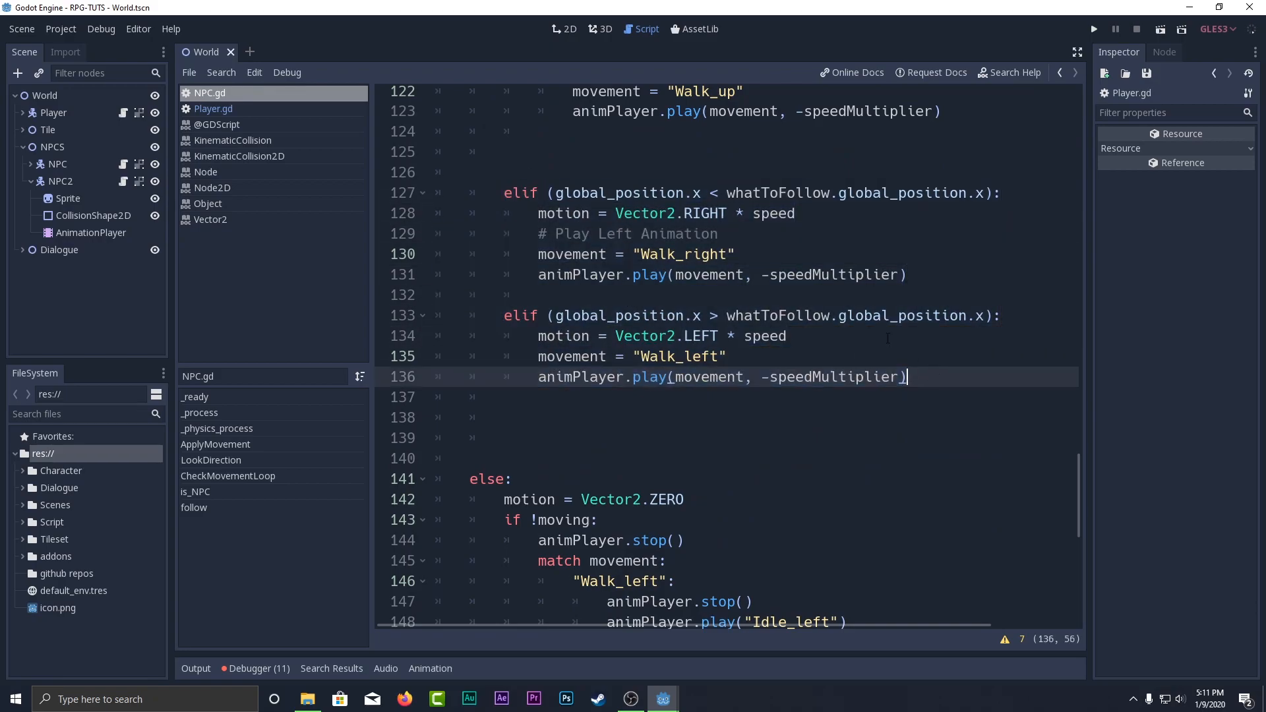
pyautogui.doubleClick(618, 192)
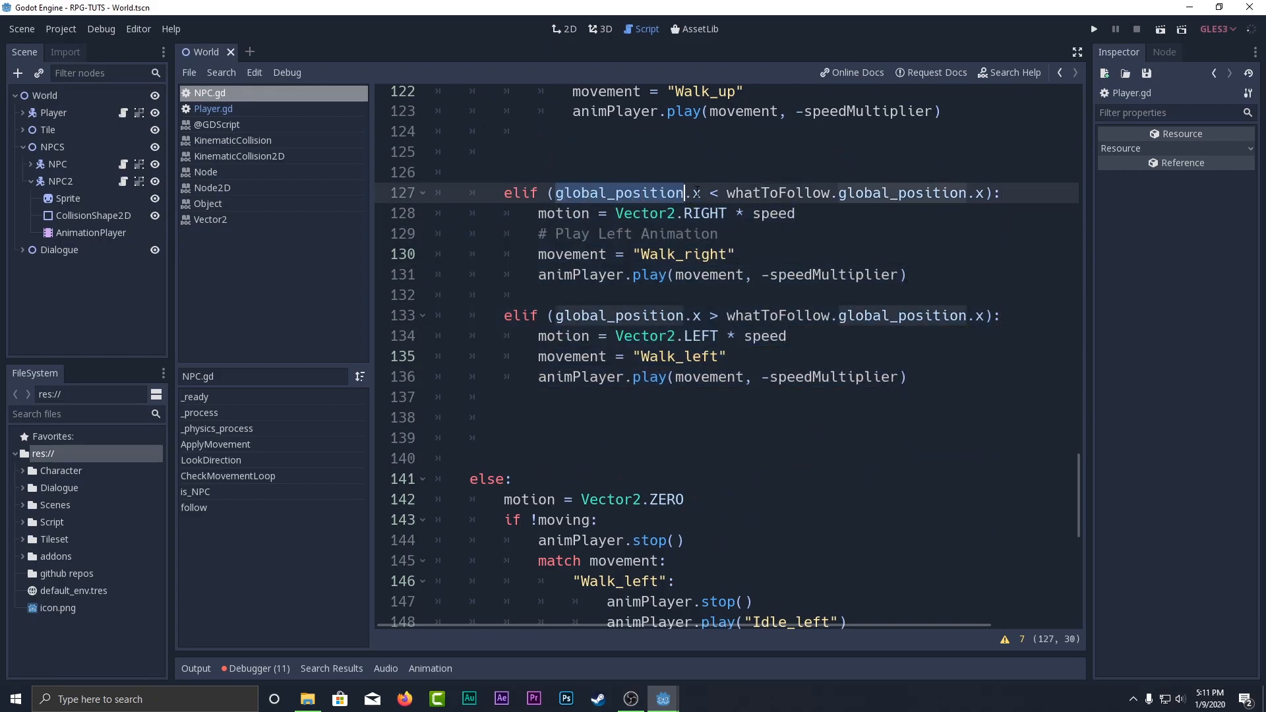
pyautogui.doubleClick(778, 192)
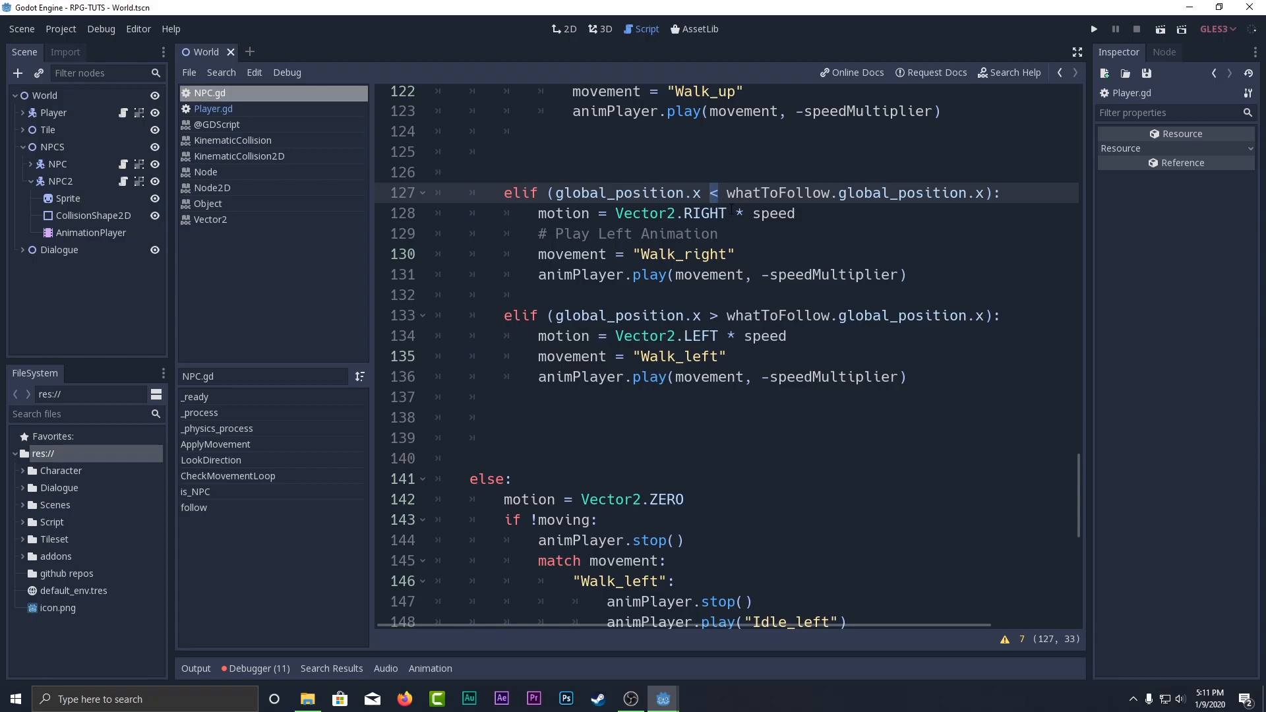
pyautogui.doubleClick(701, 213)
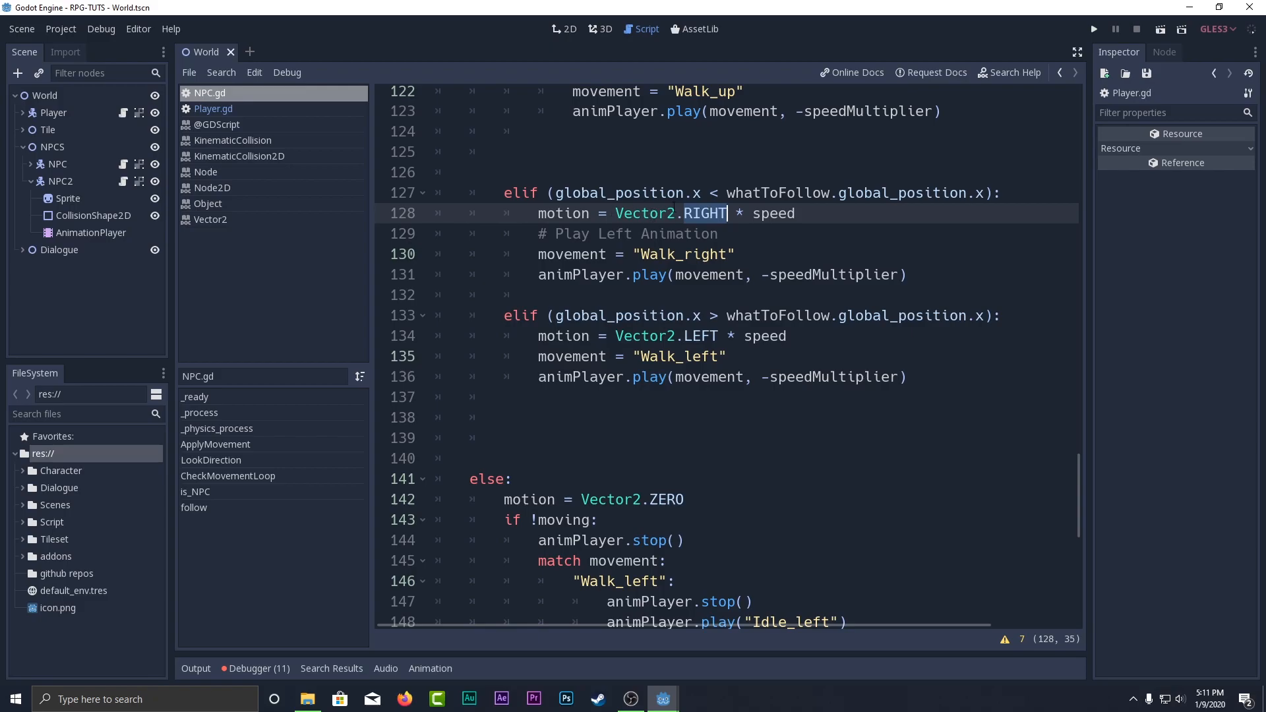
pyautogui.click(795, 214)
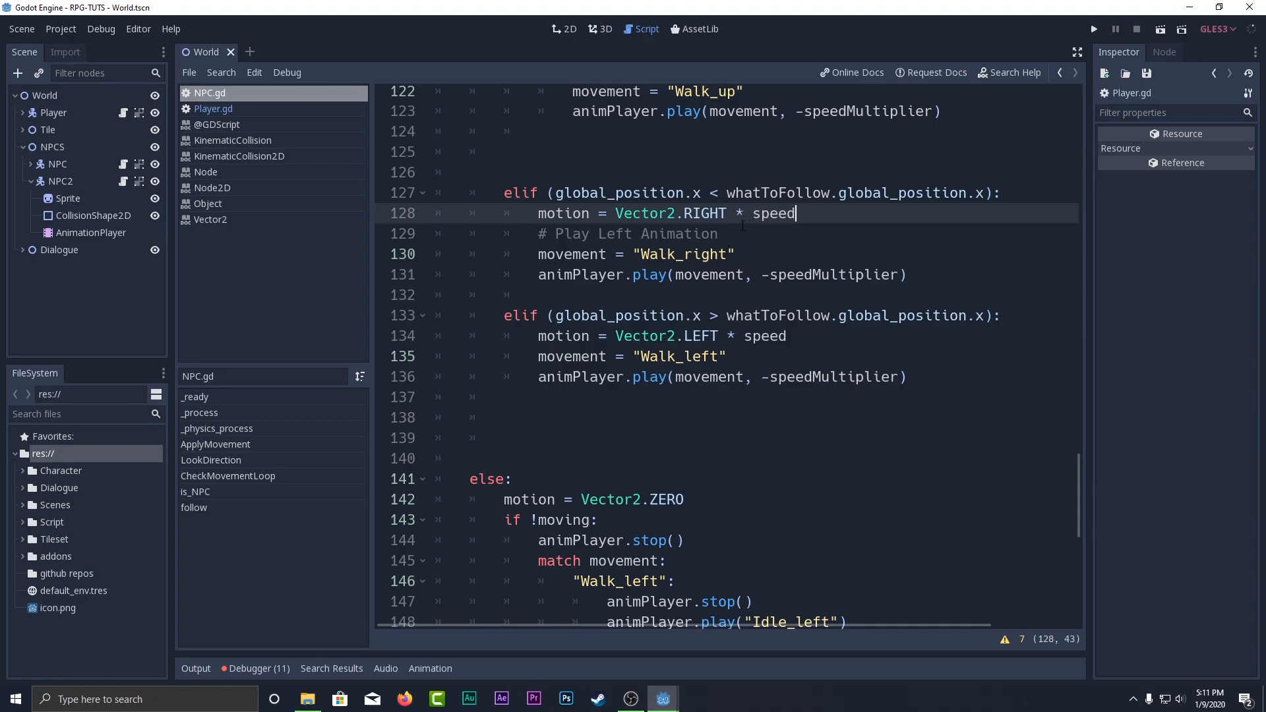
pyautogui.doubleClick(705, 214)
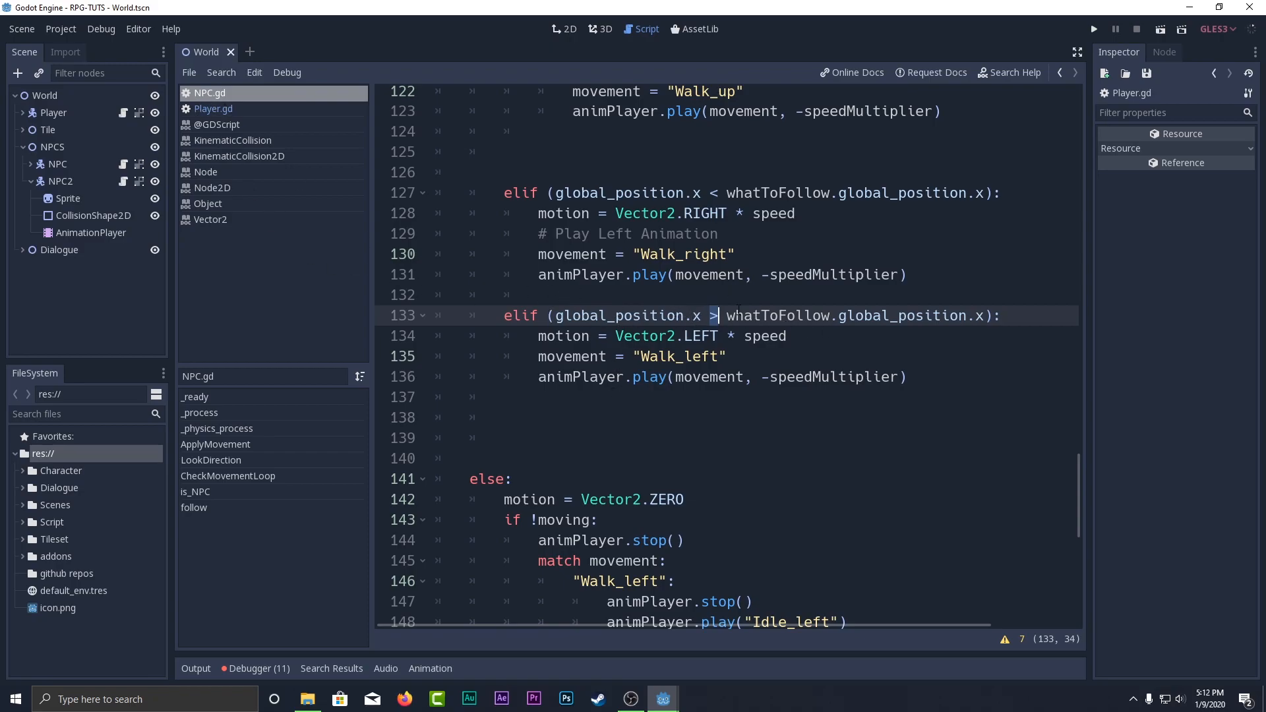
pyautogui.doubleClick(700, 336)
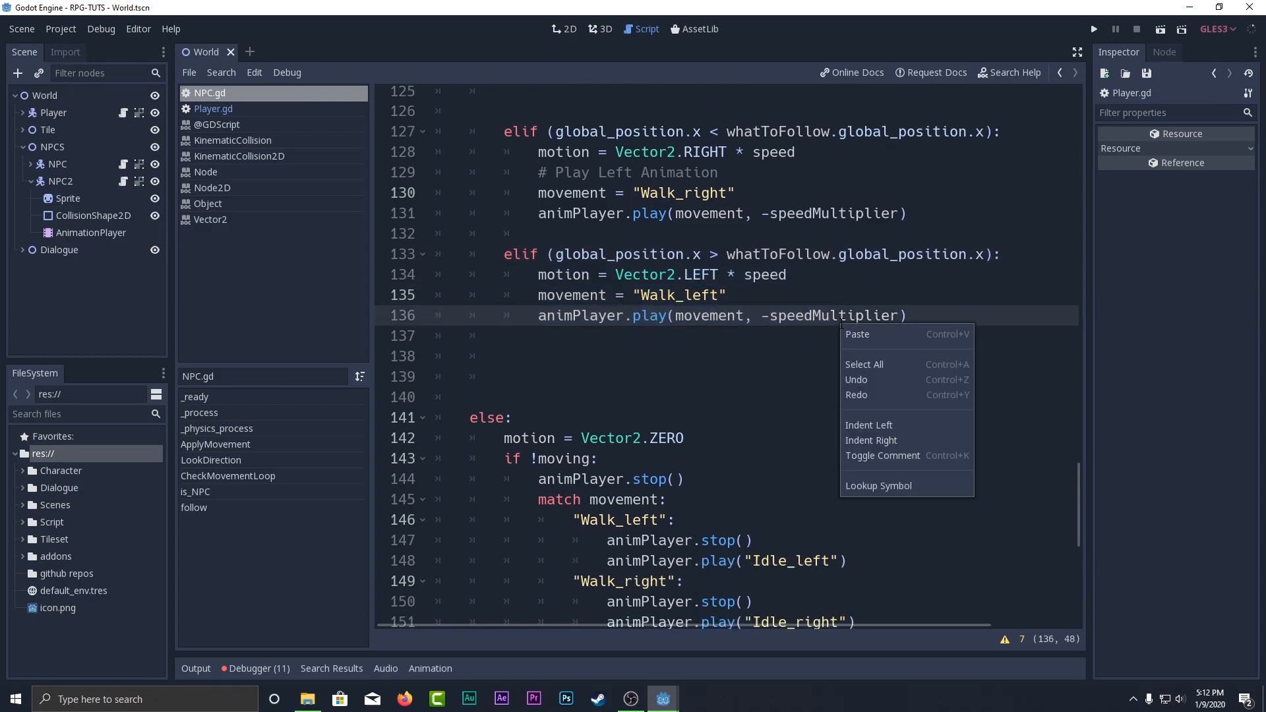
pyautogui.click(639, 294)
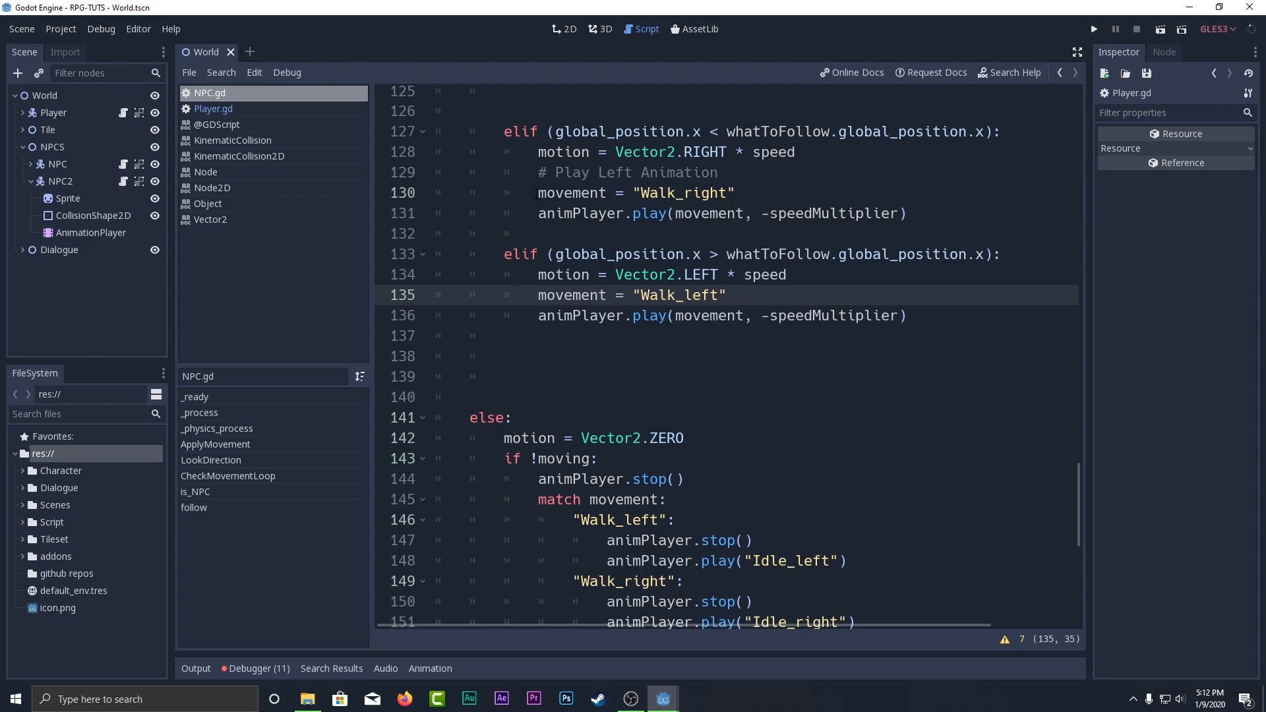
pyautogui.click(736, 193)
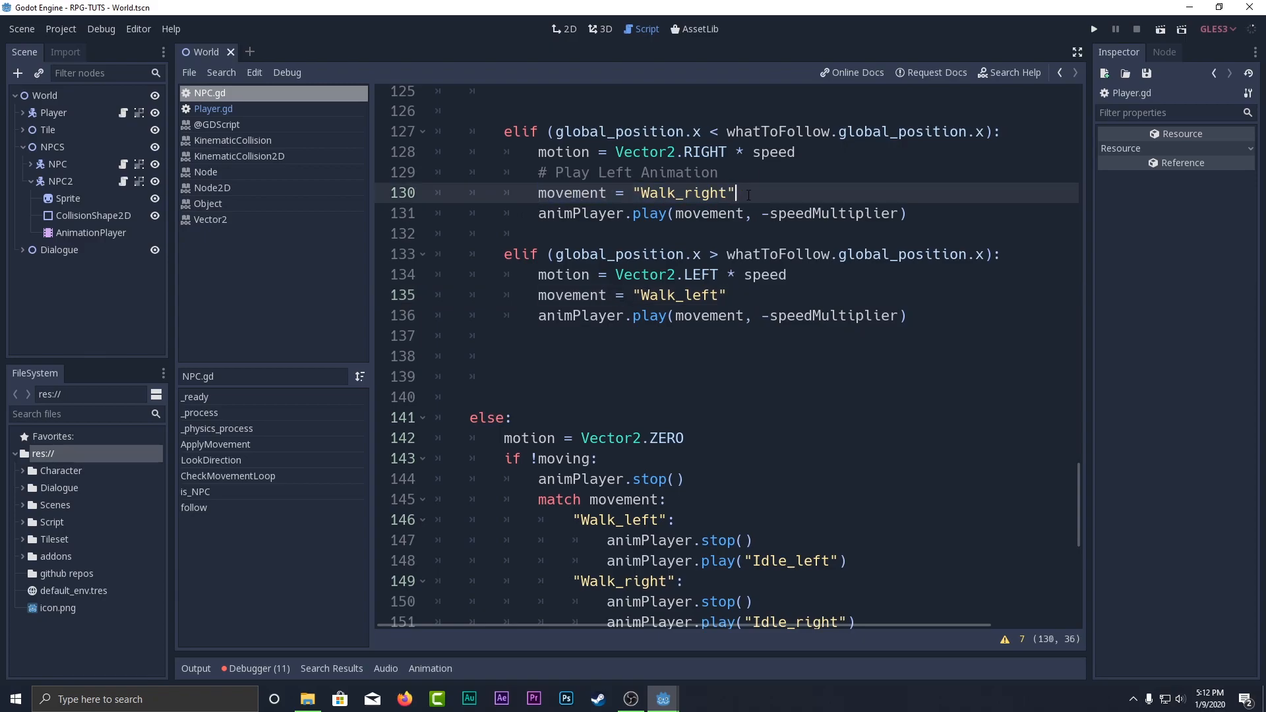
pyautogui.doubleClick(705, 151)
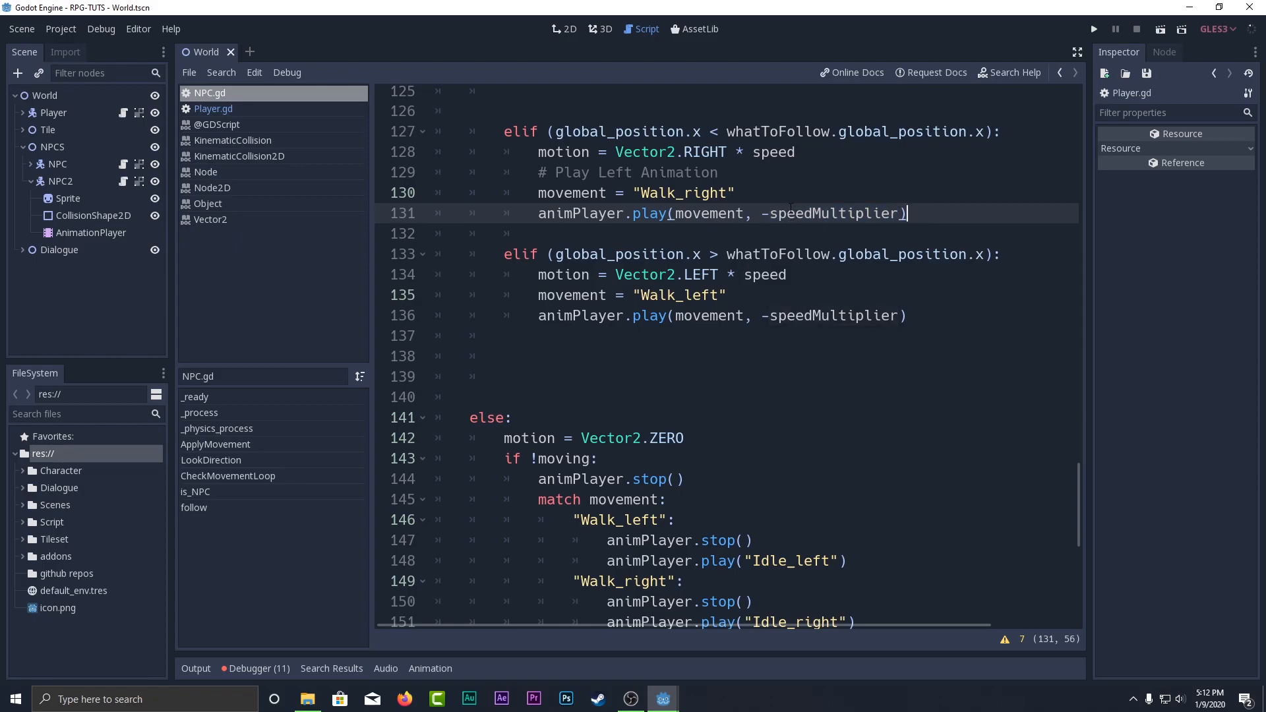
pyautogui.moveTo(1137, 587)
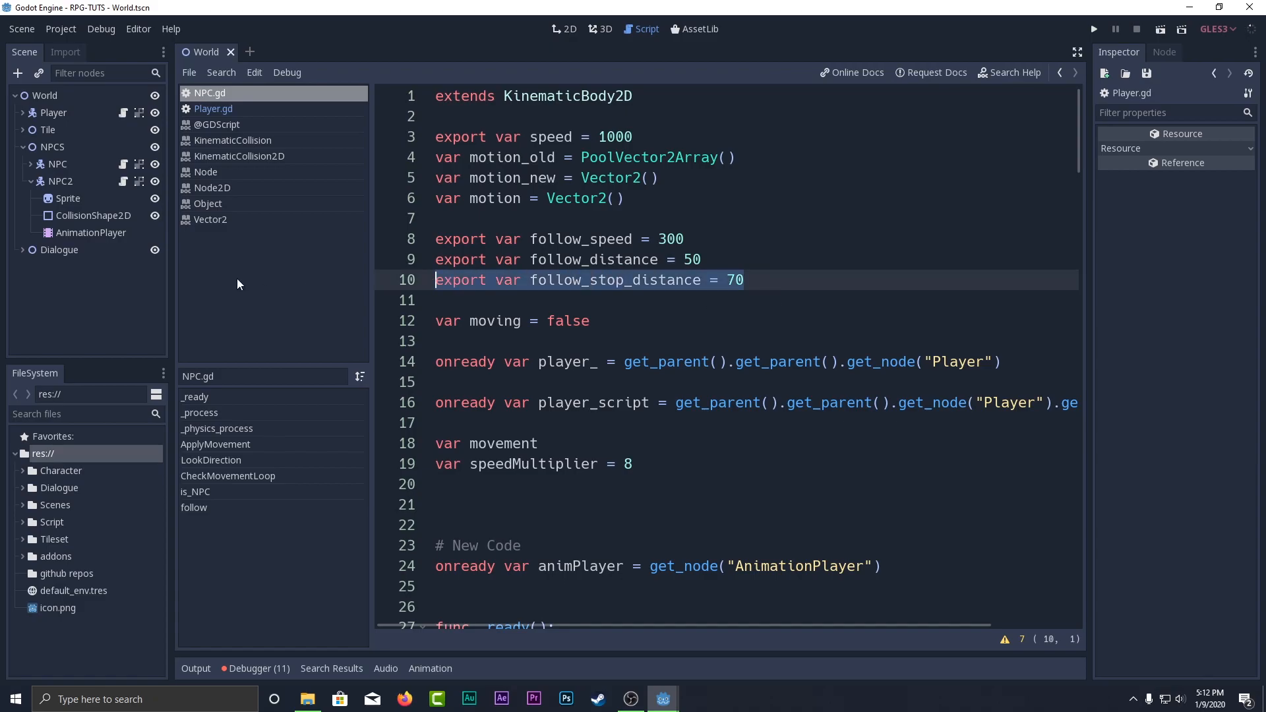
# Delete the follow_stop_distance line, keeping the follow_speed and follow_distance exports, and return to follow().
pyautogui.press('Delete')
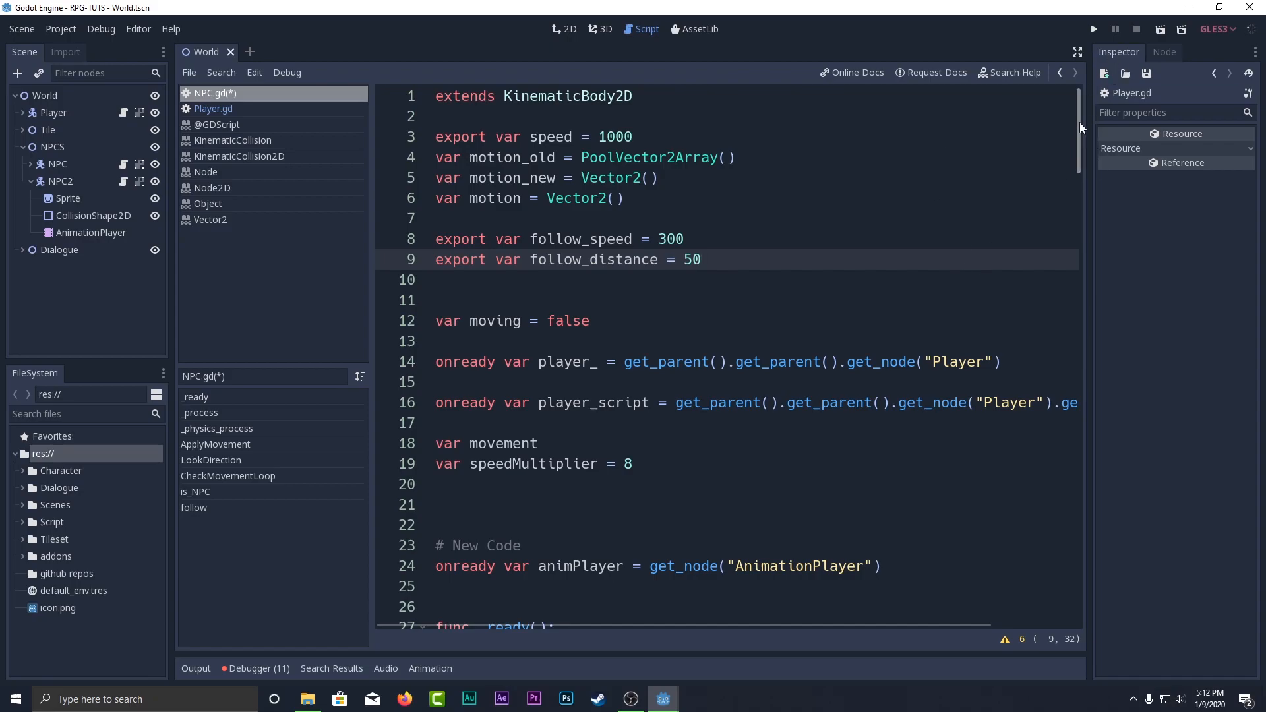
pyautogui.moveTo(435, 239); pyautogui.dragTo(700, 259)
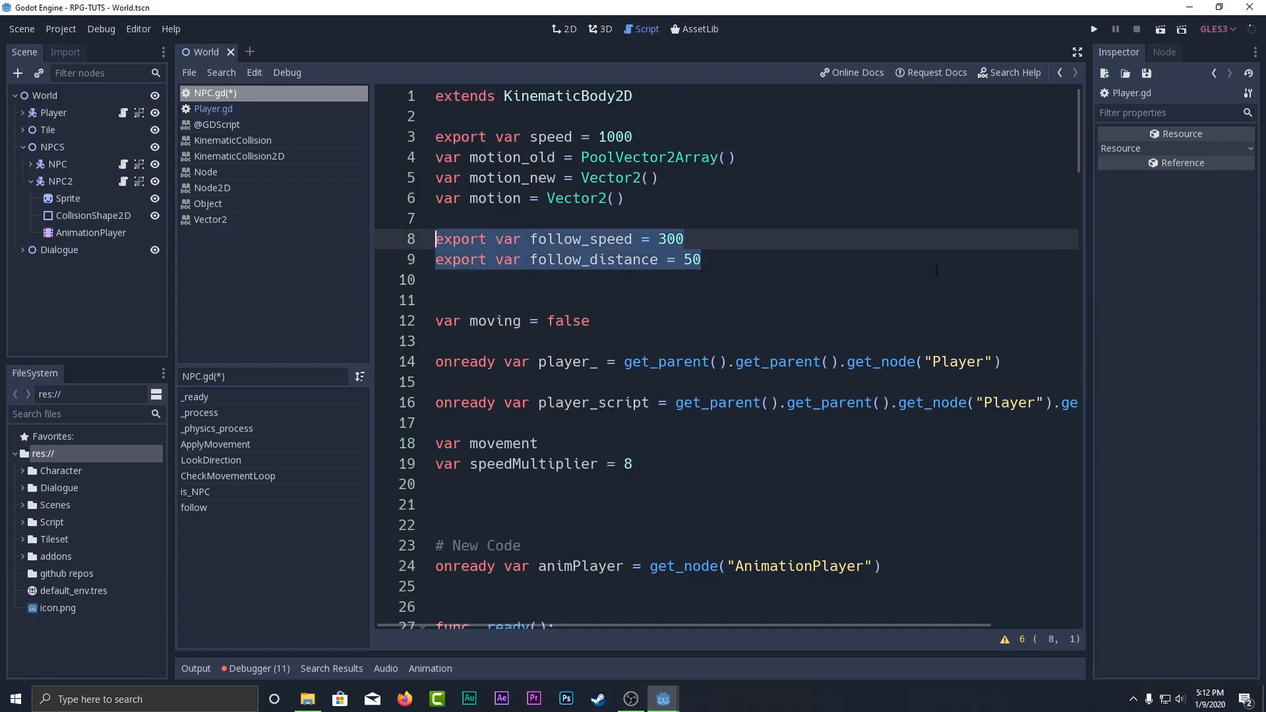
pyautogui.scroll(-3)
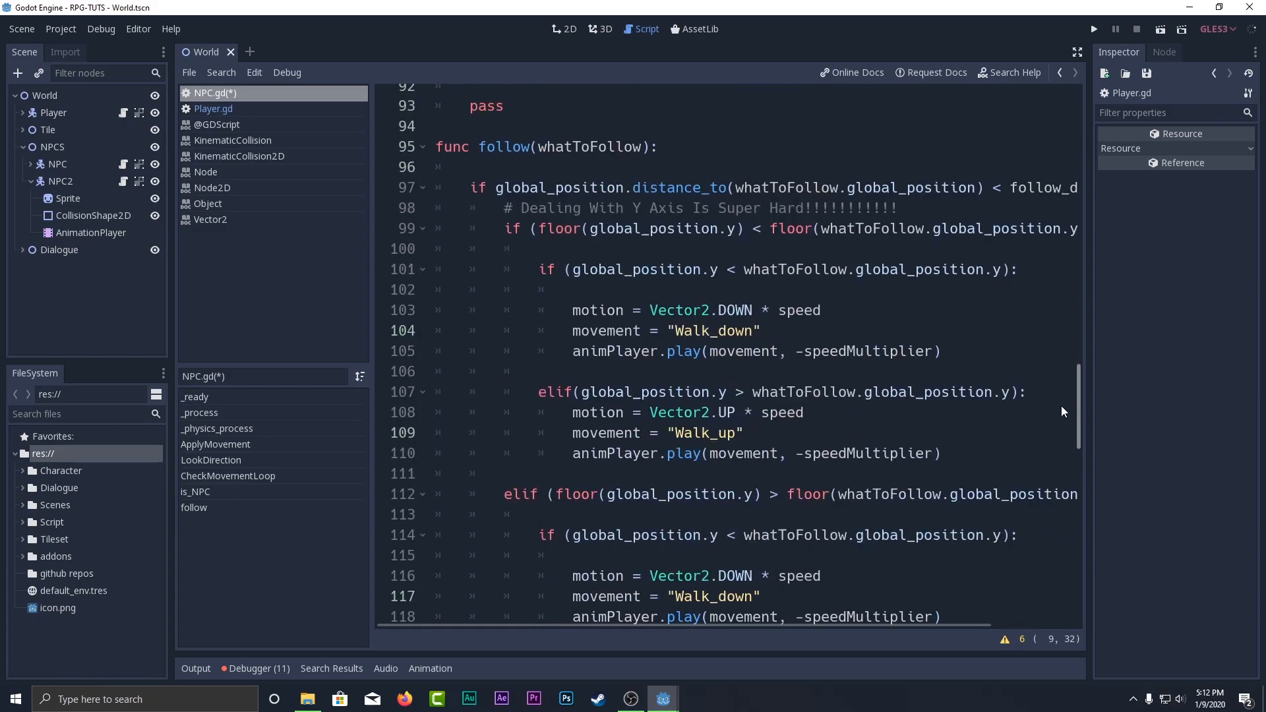
pyautogui.scroll(-3)
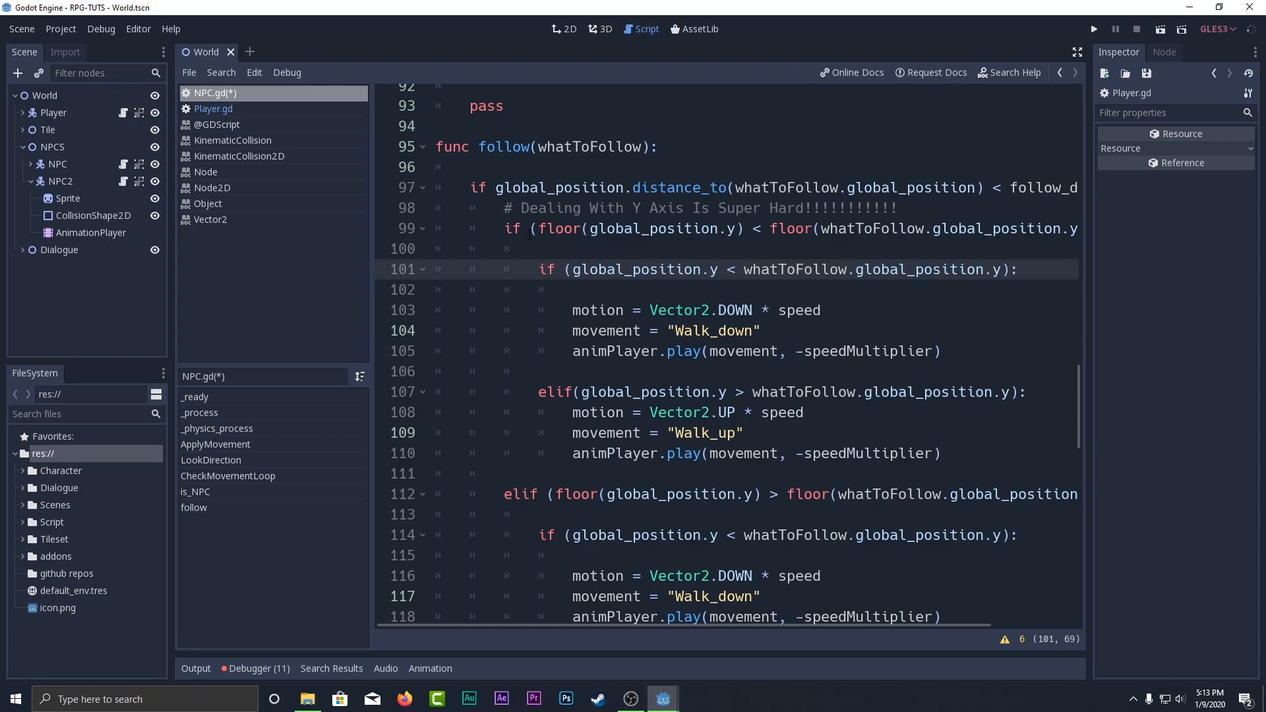
pyautogui.click(755, 228)
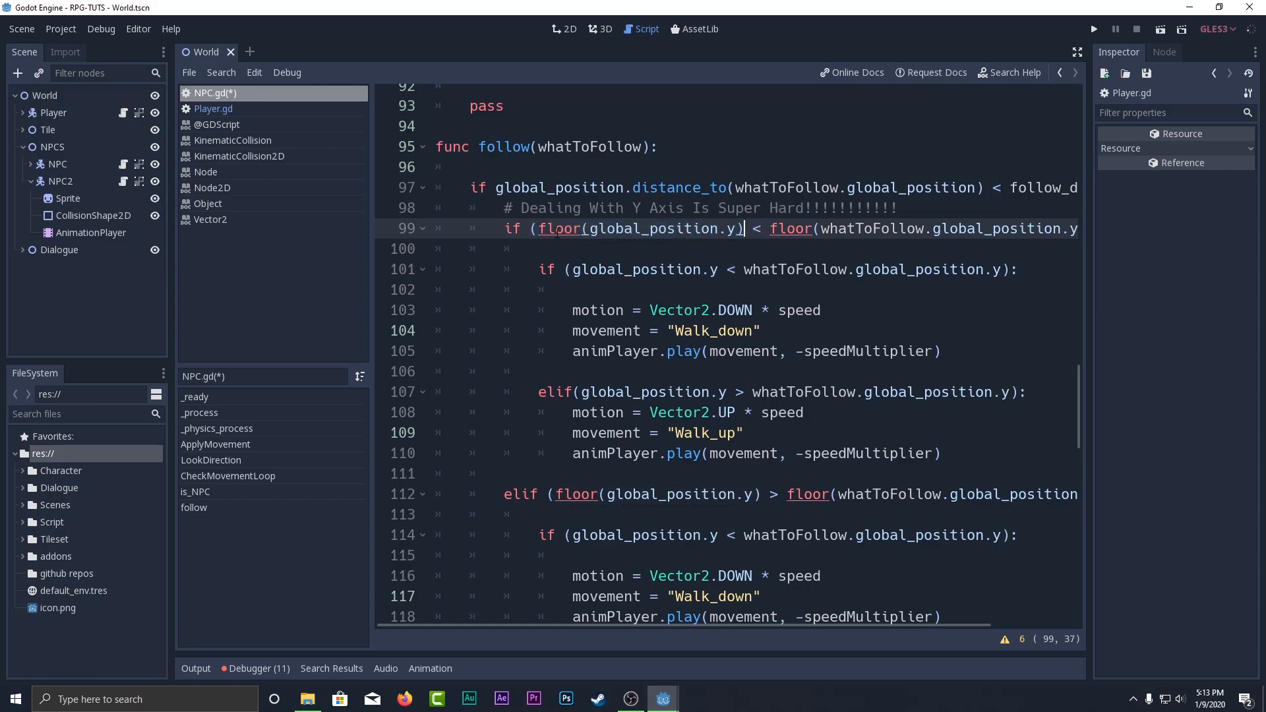
# Read the floor documentation, highlighting its return description and the floor(-2.99) example.
pyautogui.click(217, 124)
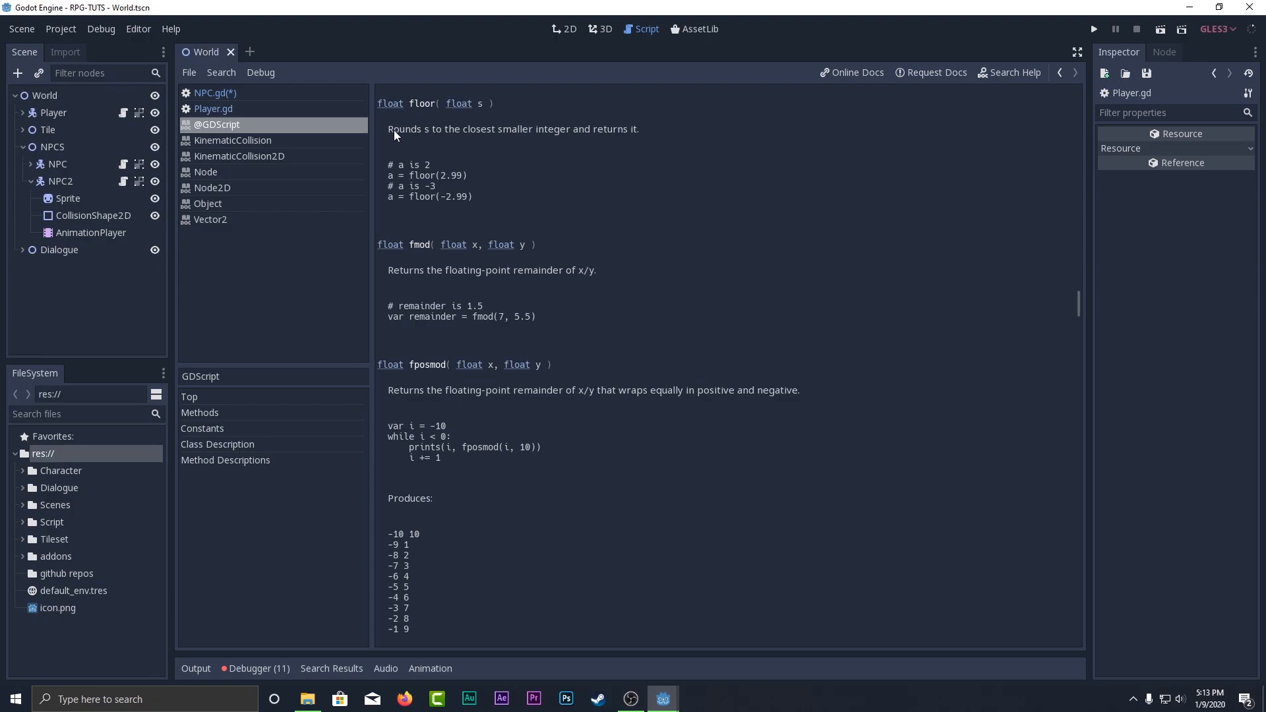
pyautogui.moveTo(392, 128); pyautogui.dragTo(639, 128)
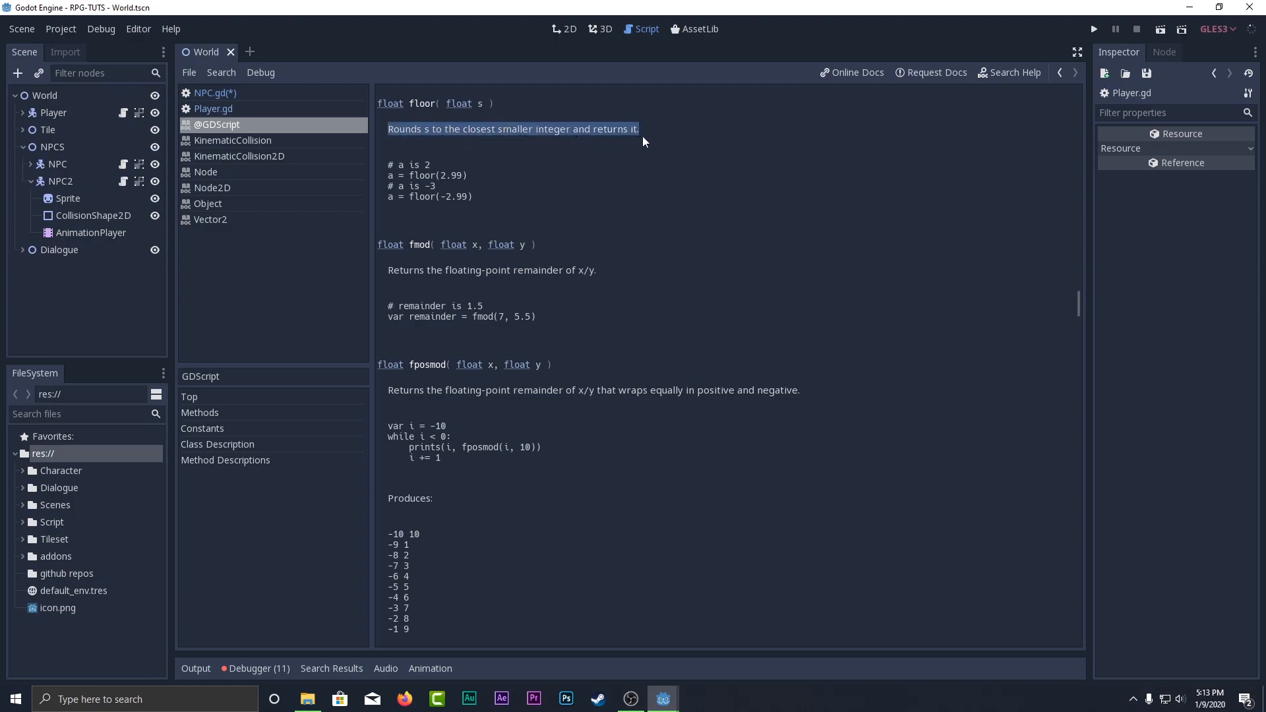
pyautogui.click(398, 168)
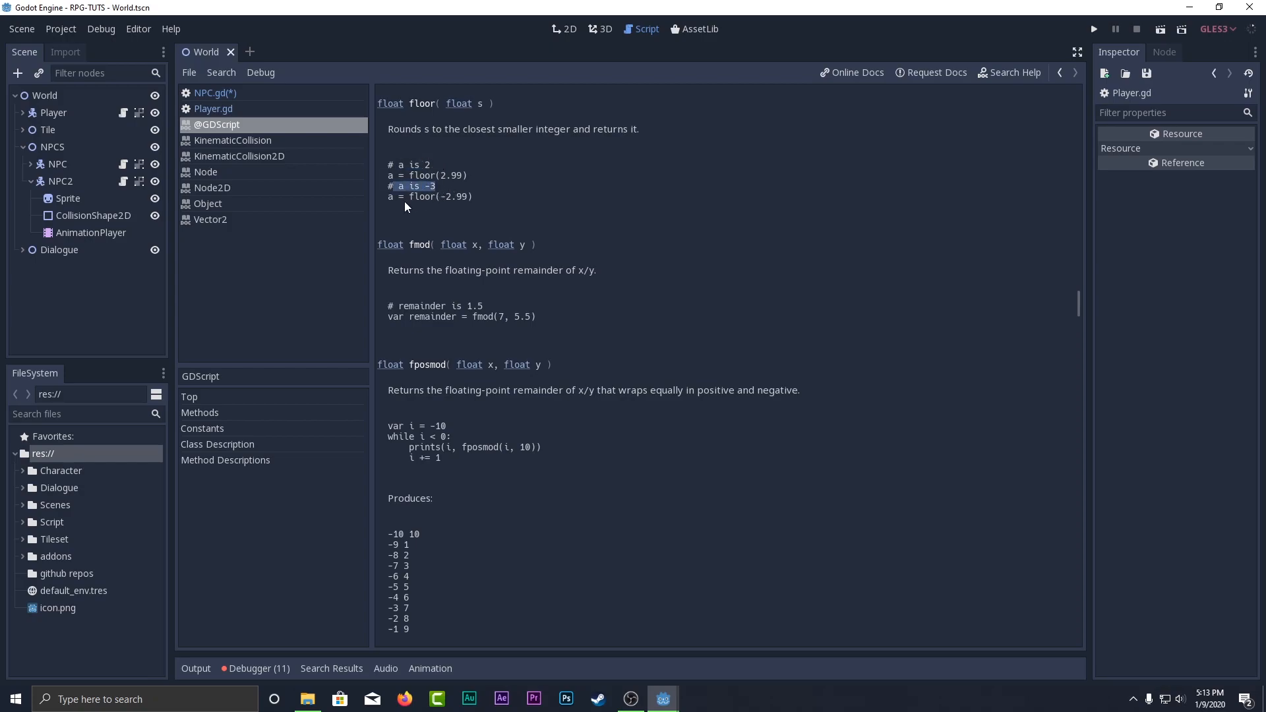
pyautogui.moveTo(403, 197); pyautogui.dragTo(475, 196)
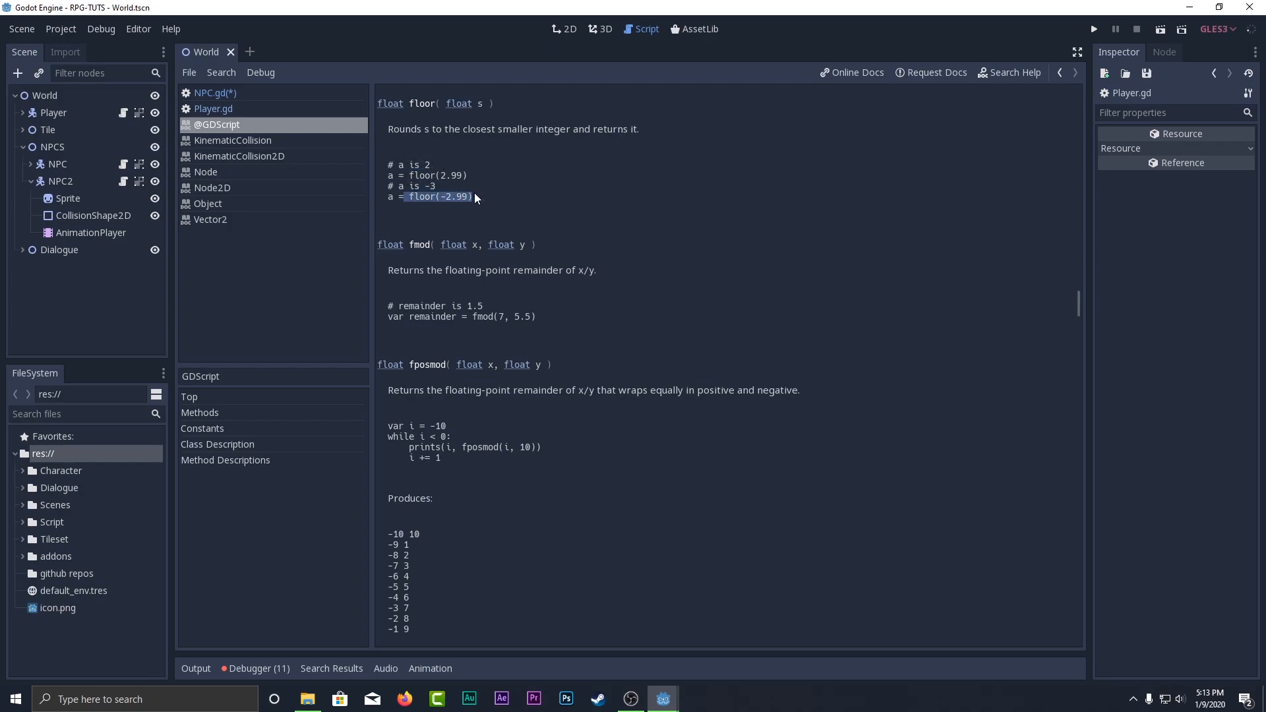
pyautogui.doubleClick(450, 197)
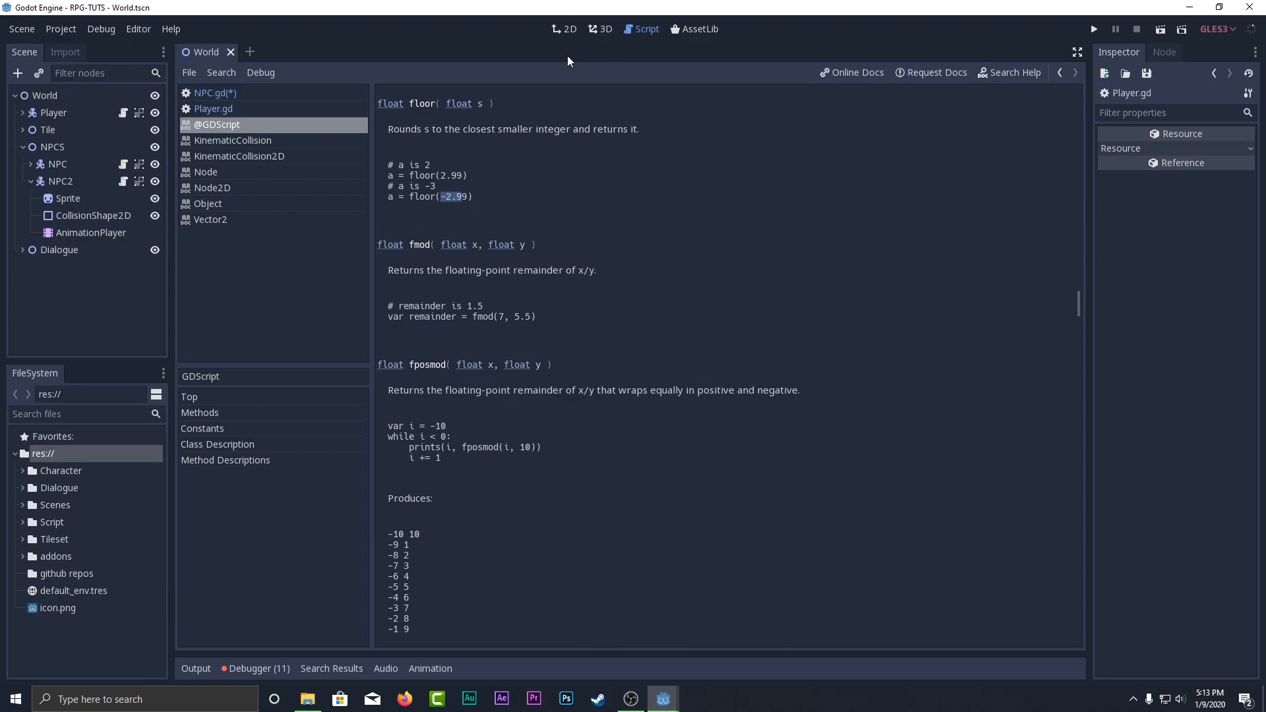
pyautogui.moveTo(403, 141)
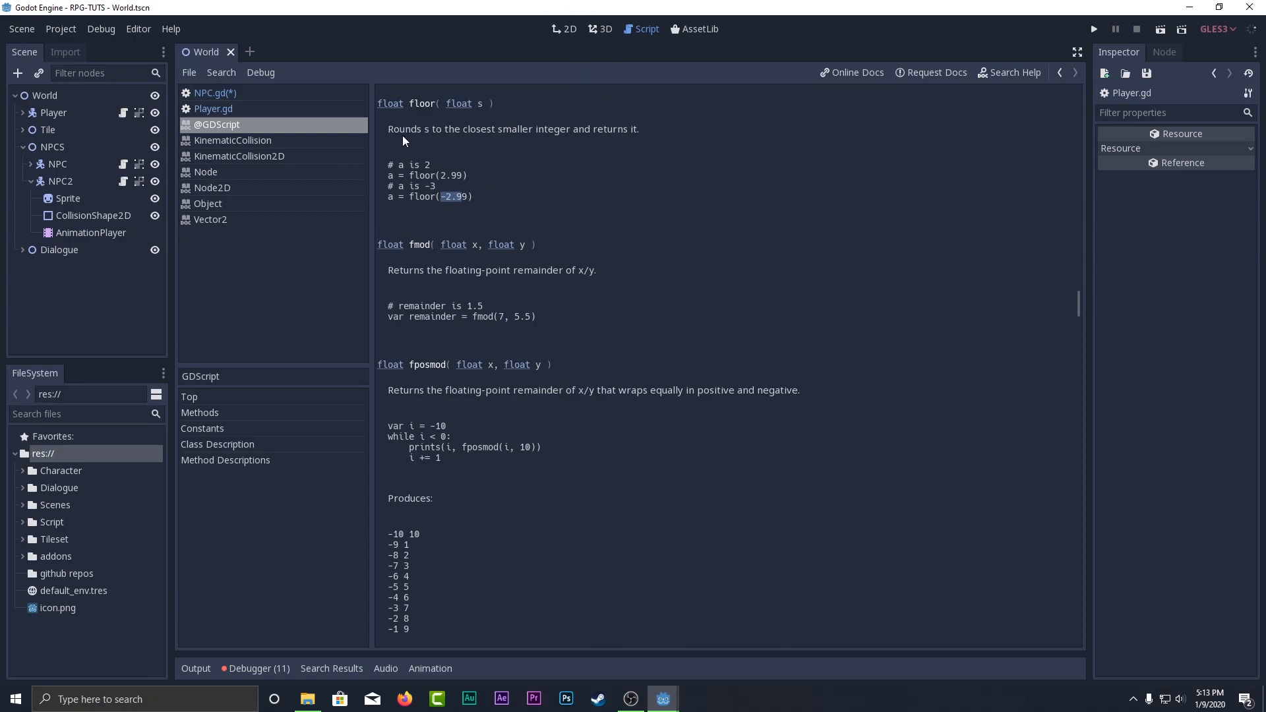
# Return to NPC.gd at the follow function's floor-based Y-axis branches.
pyautogui.click(215, 93)
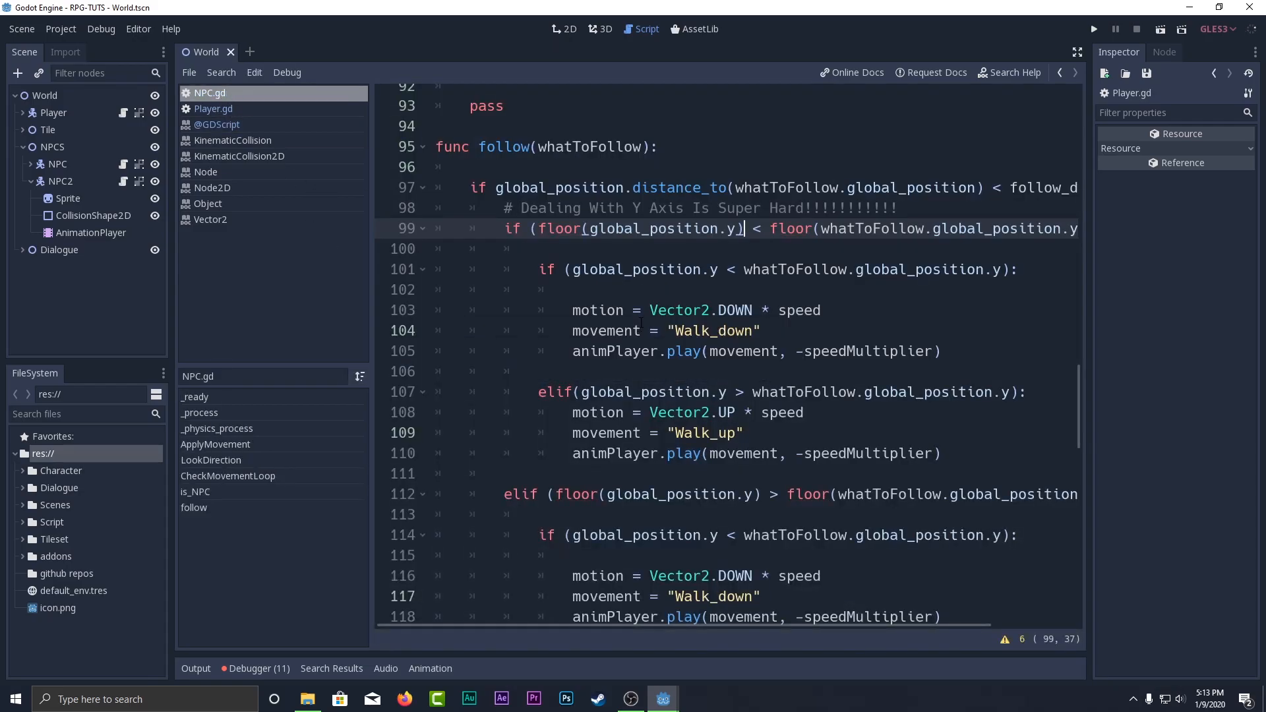
pyautogui.scroll(-3)
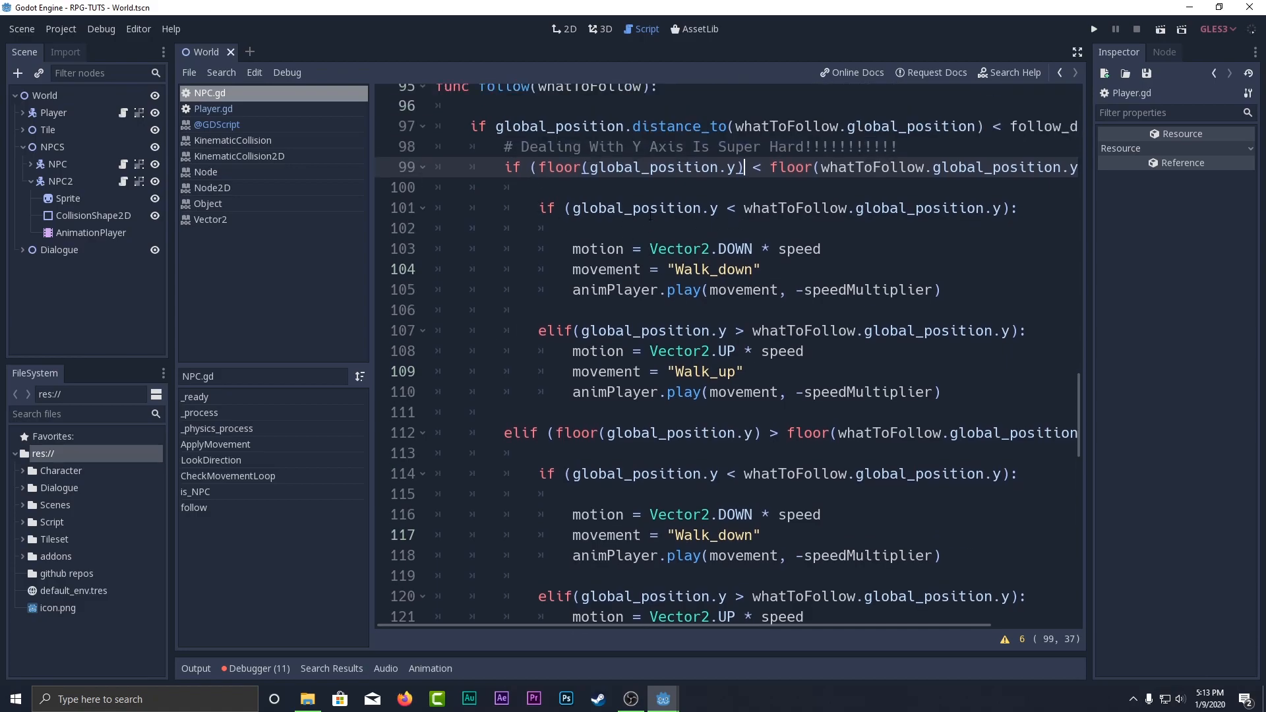
pyautogui.moveTo(545, 208); pyautogui.dragTo(940, 392)
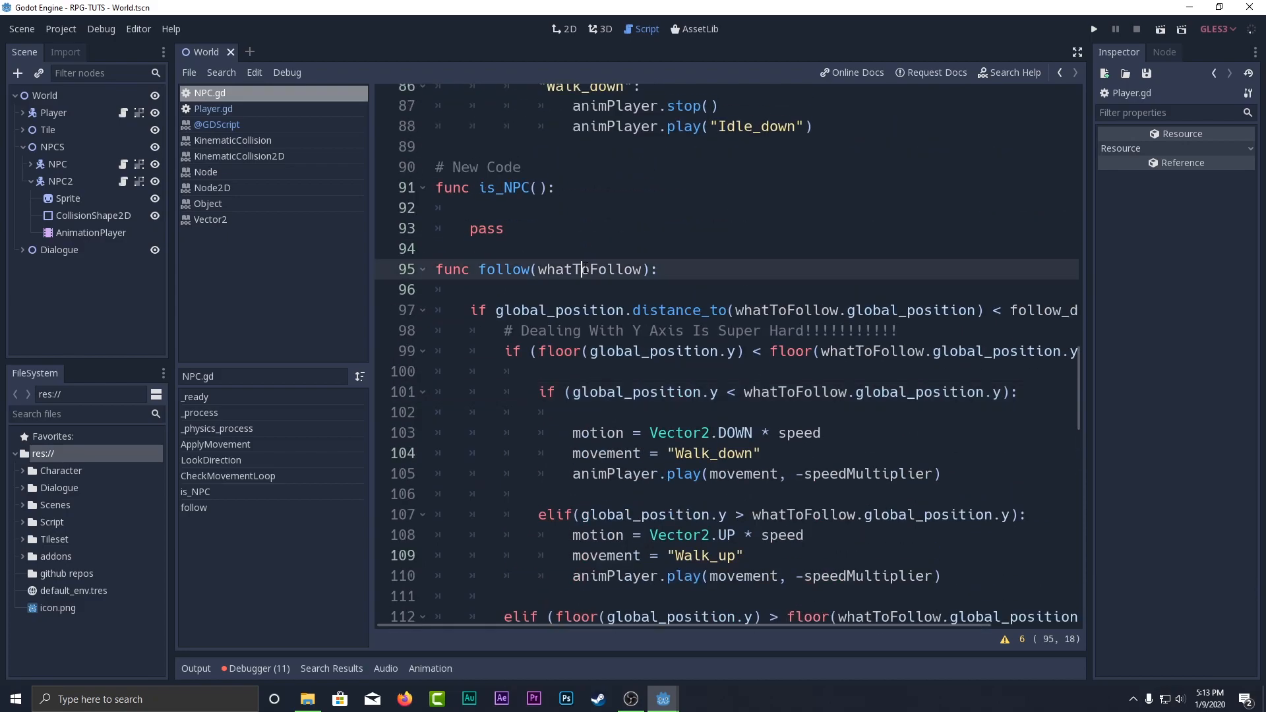
pyautogui.doubleClick(589, 269)
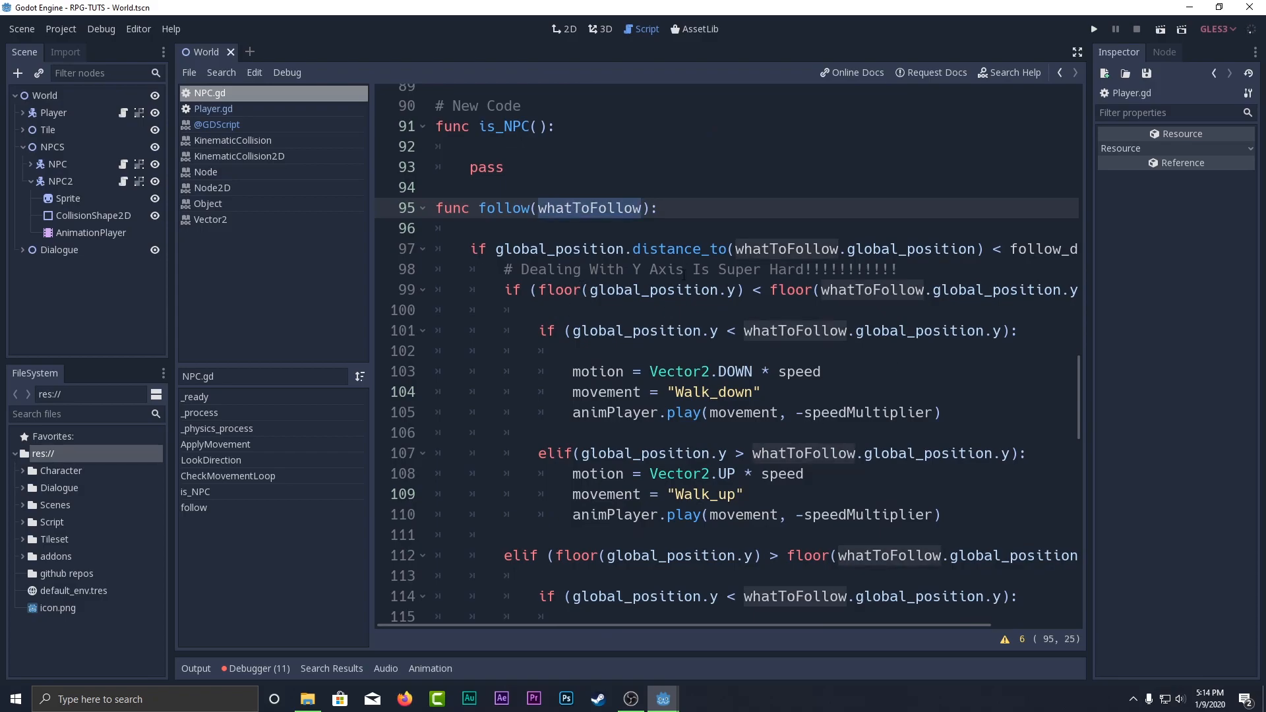
pyautogui.click(557, 309)
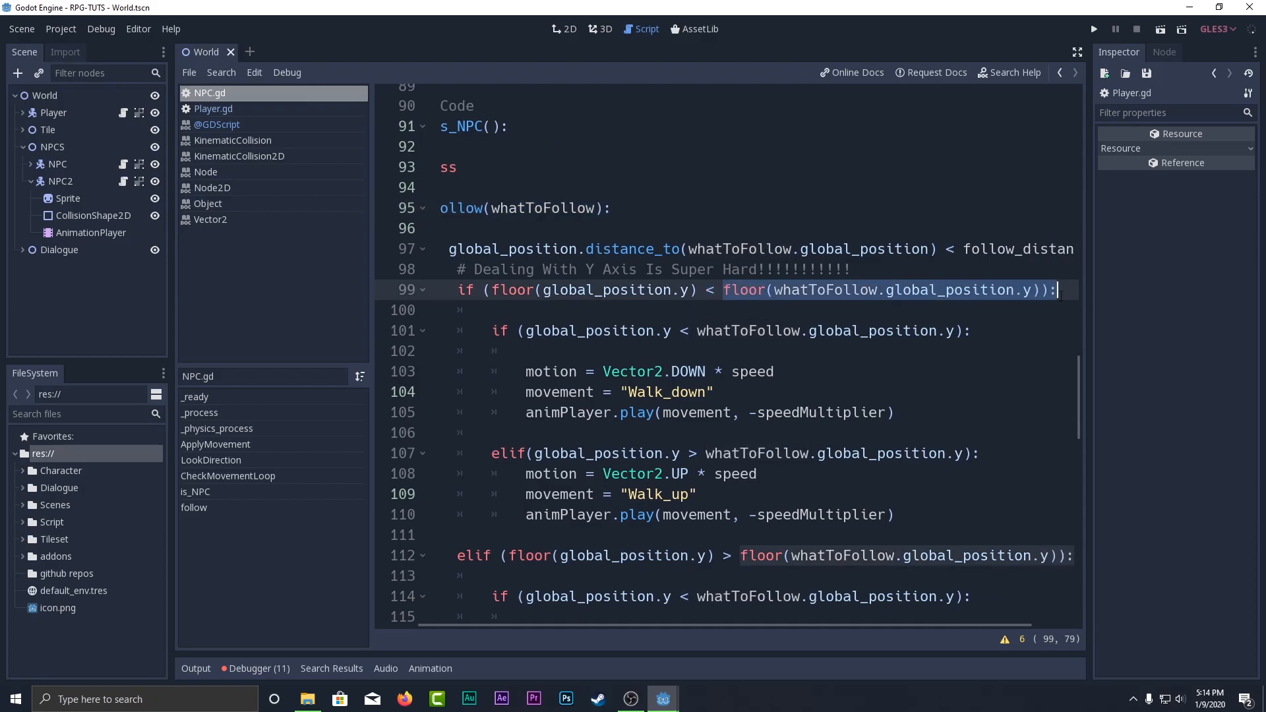
pyautogui.scroll(-3)
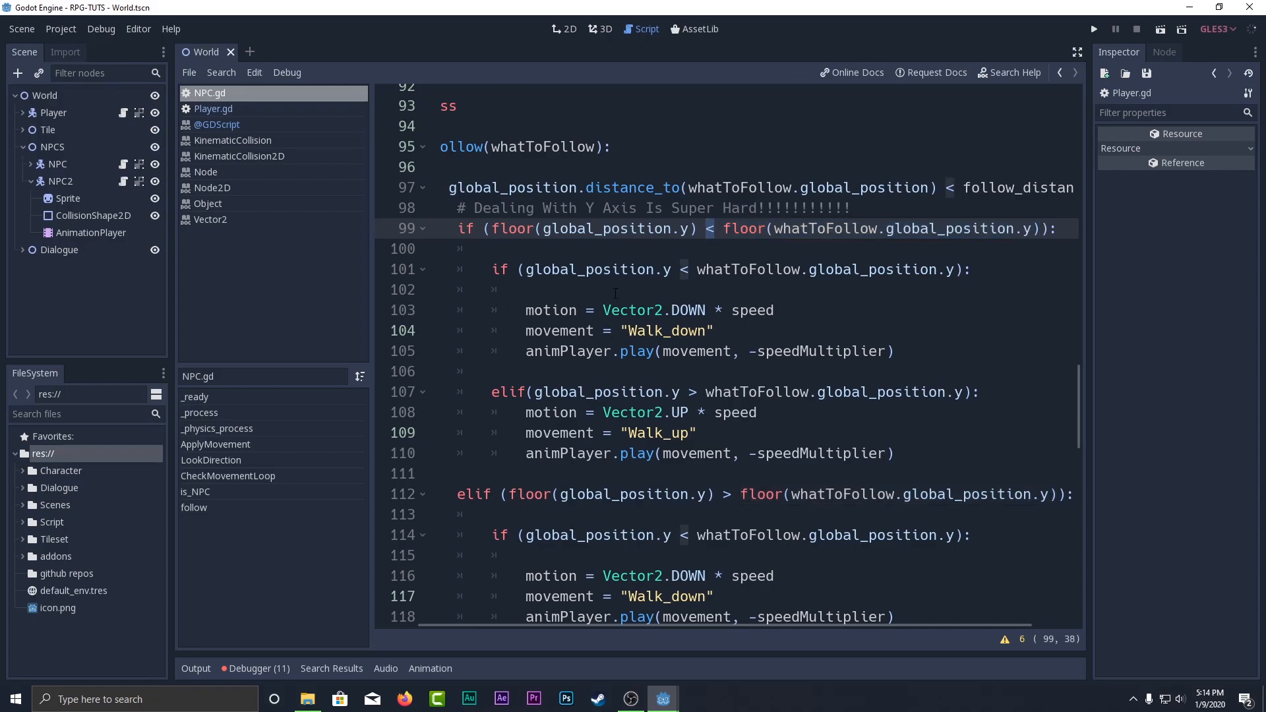
pyautogui.click(724, 494)
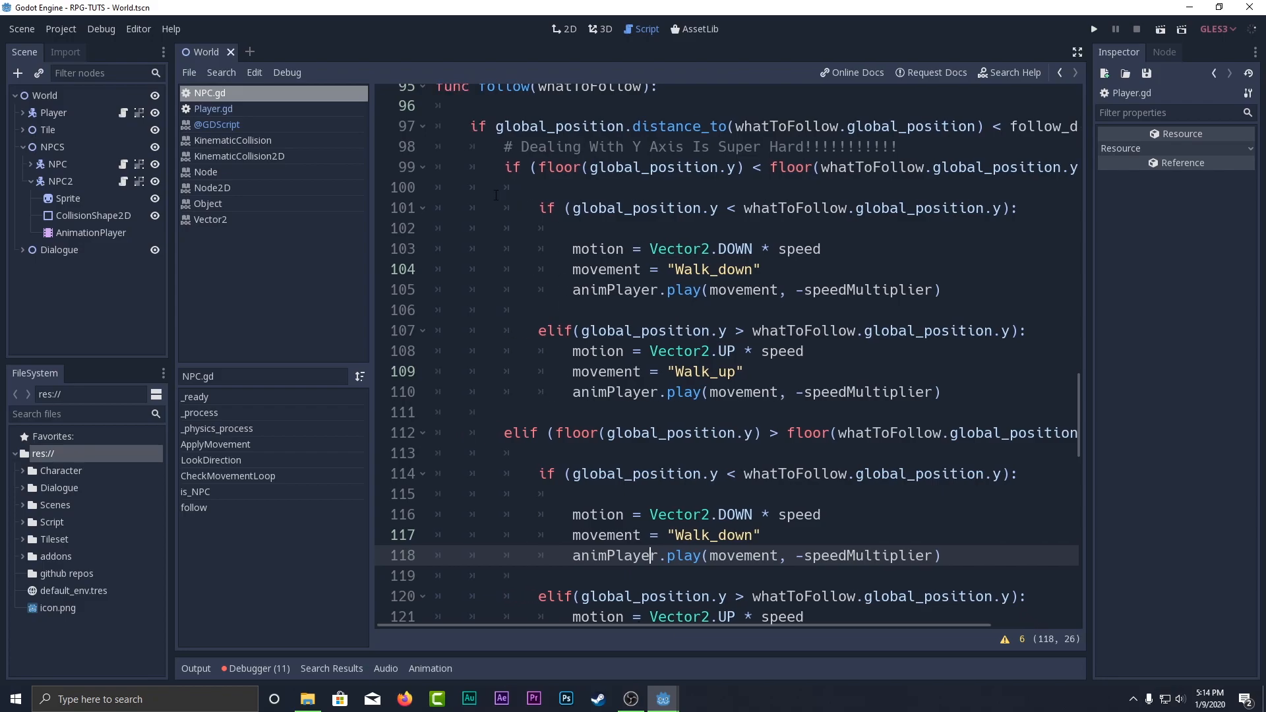
pyautogui.scroll(-3)
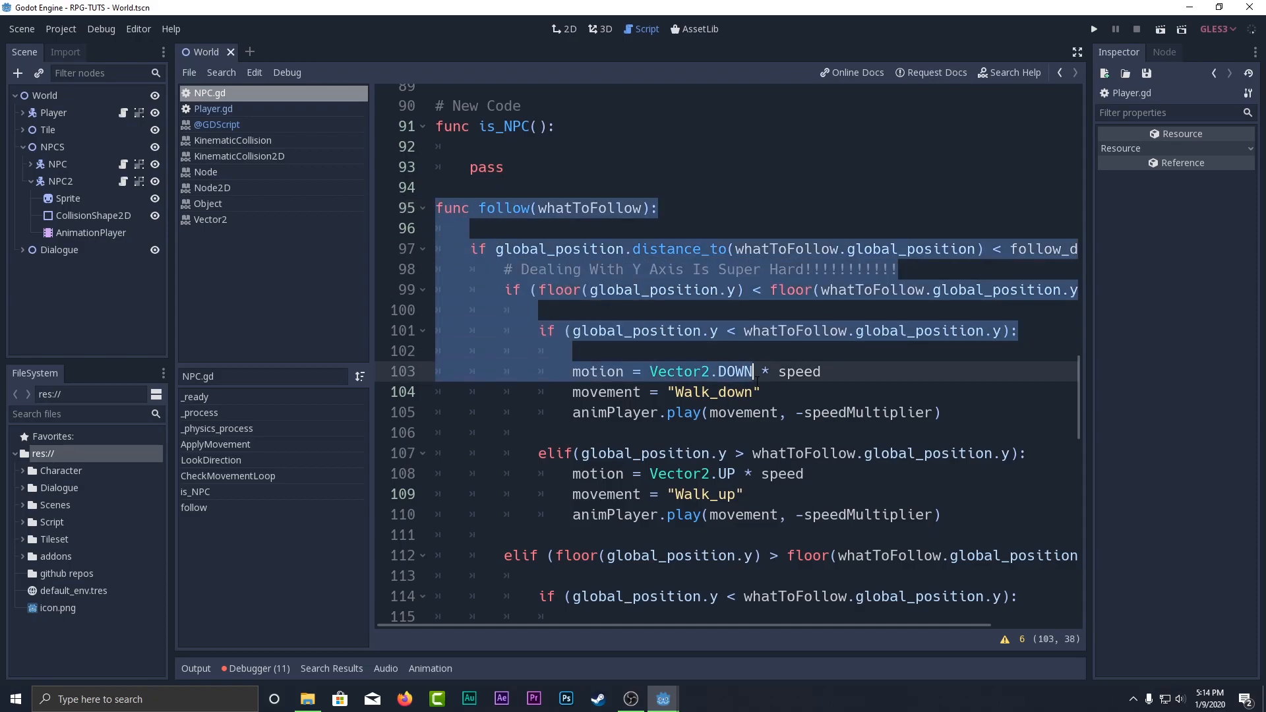
# Locate follow(player_) in _physics_process and jump to the player_ onready declaration on line 14.
pyautogui.scroll(-3)
pyautogui.write('follow(player_)')
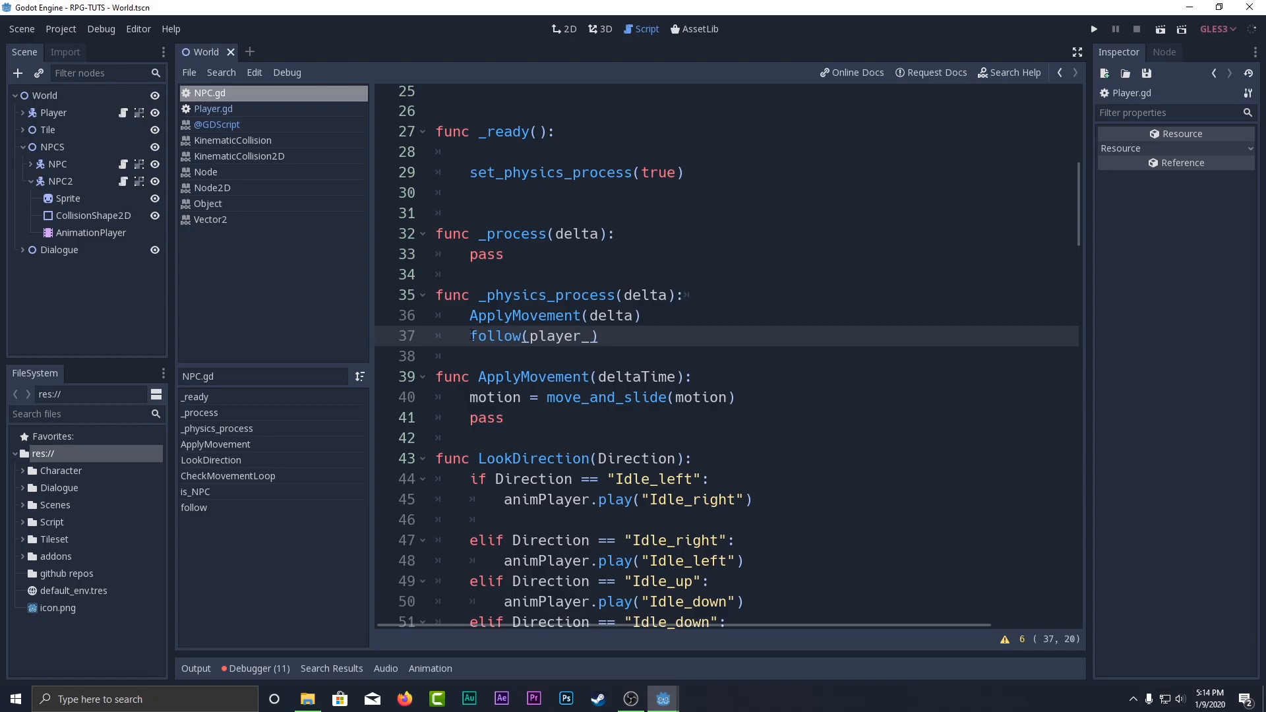
pyautogui.scroll(-3)
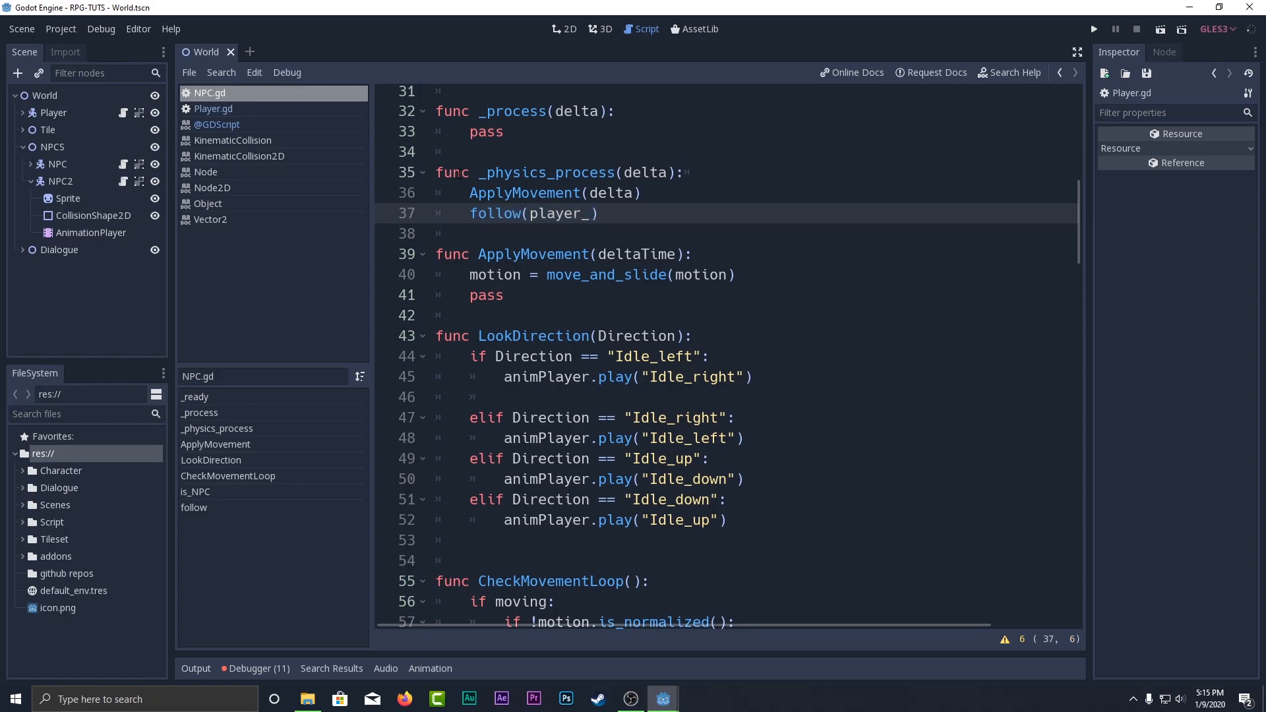
pyautogui.doubleClick(559, 214)
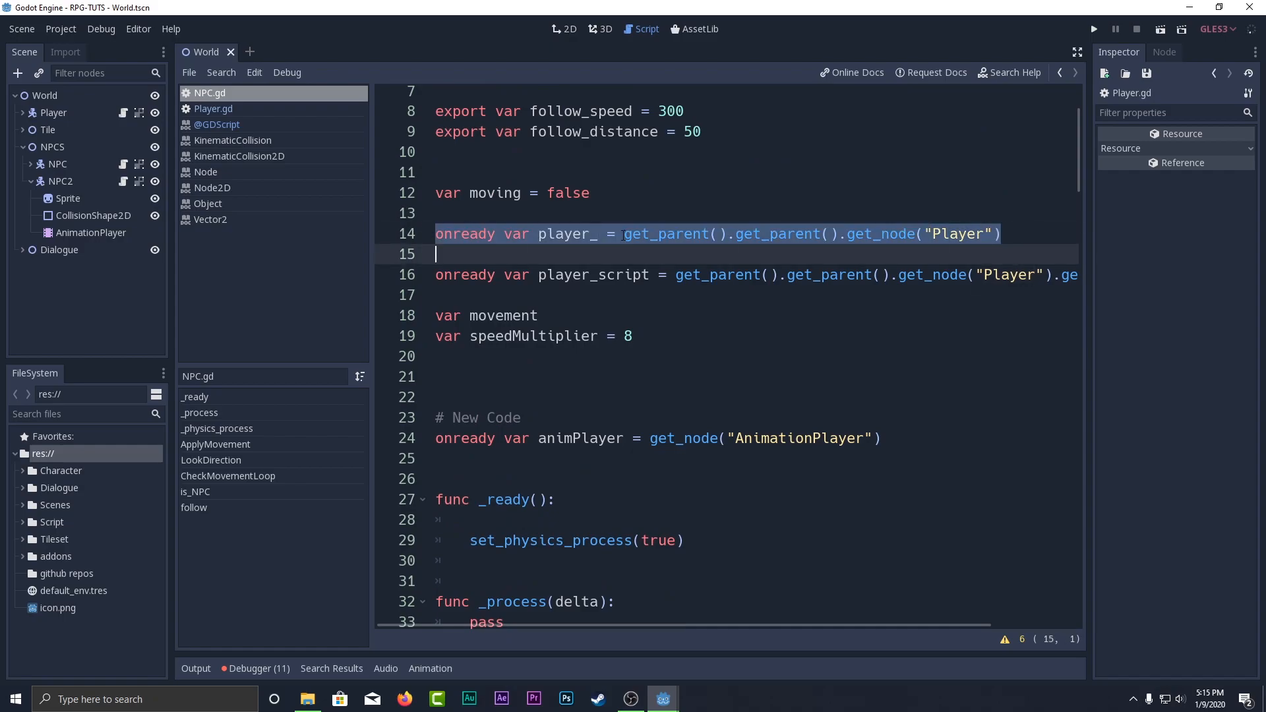
# Scroll through NPC.gd and run the project to test NPC following.
pyautogui.scroll(-3)
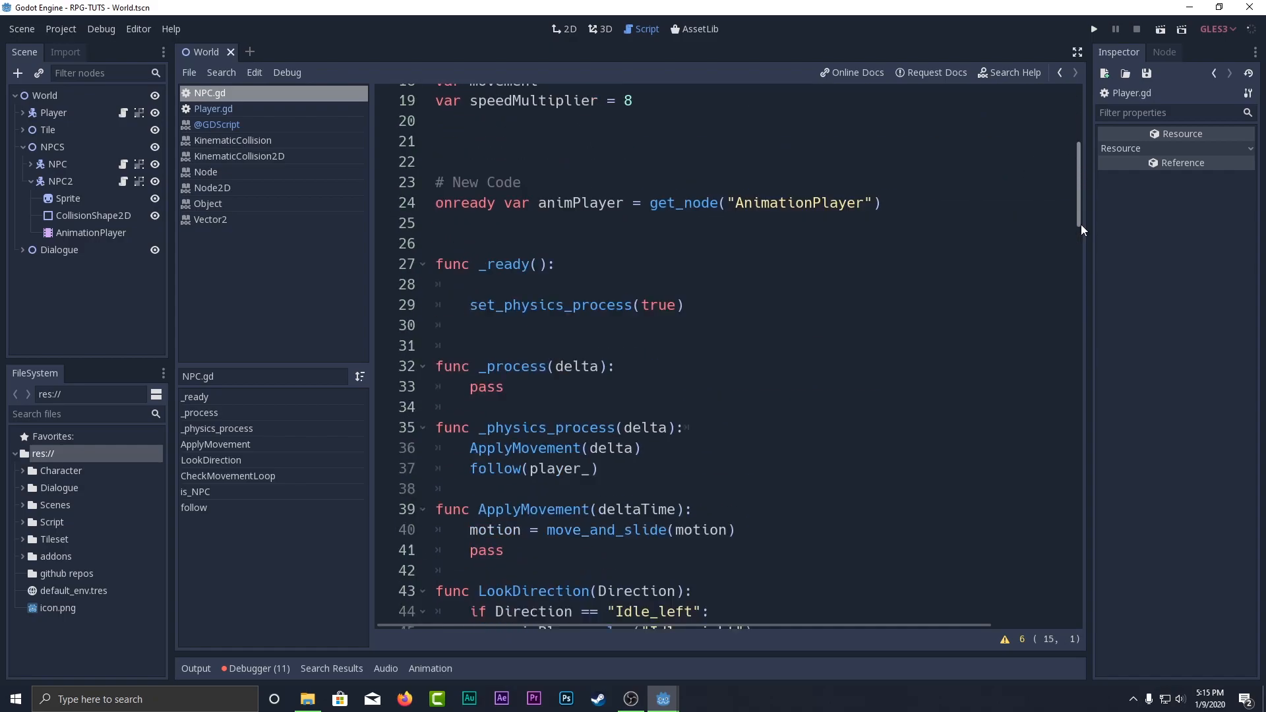
pyautogui.scroll(-3)
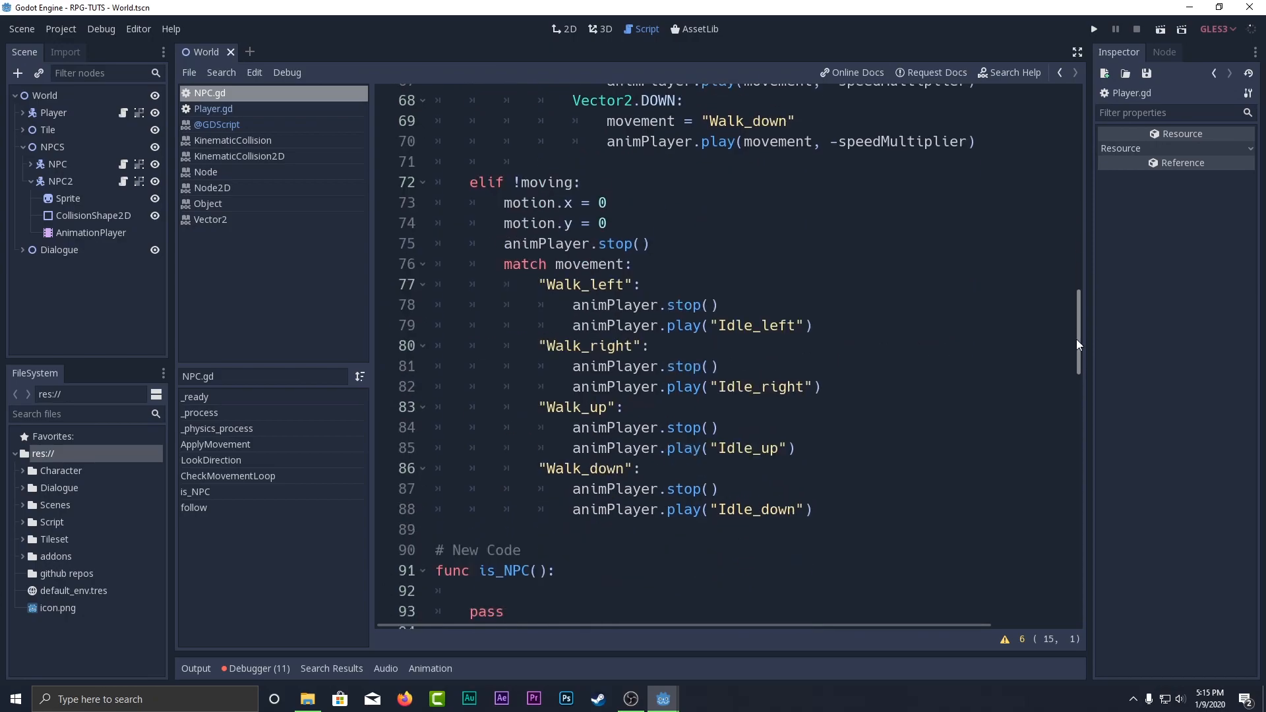
pyautogui.scroll(-3)
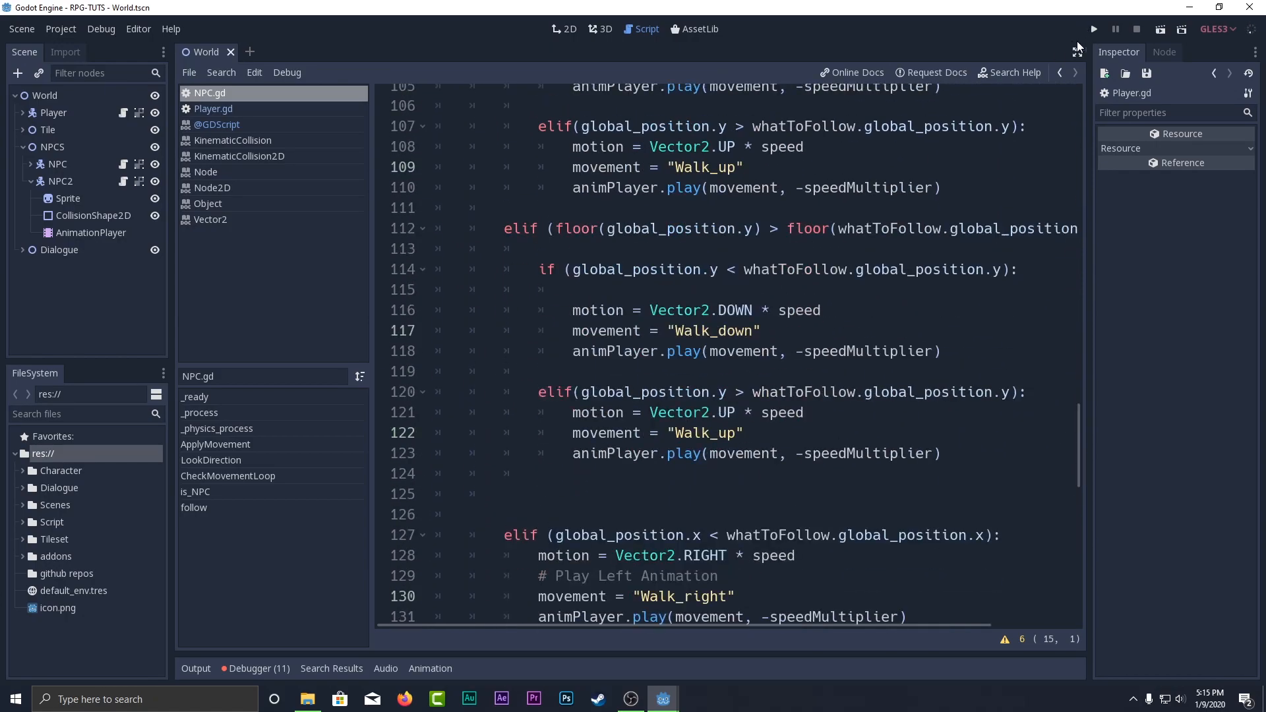
pyautogui.click(1094, 28)
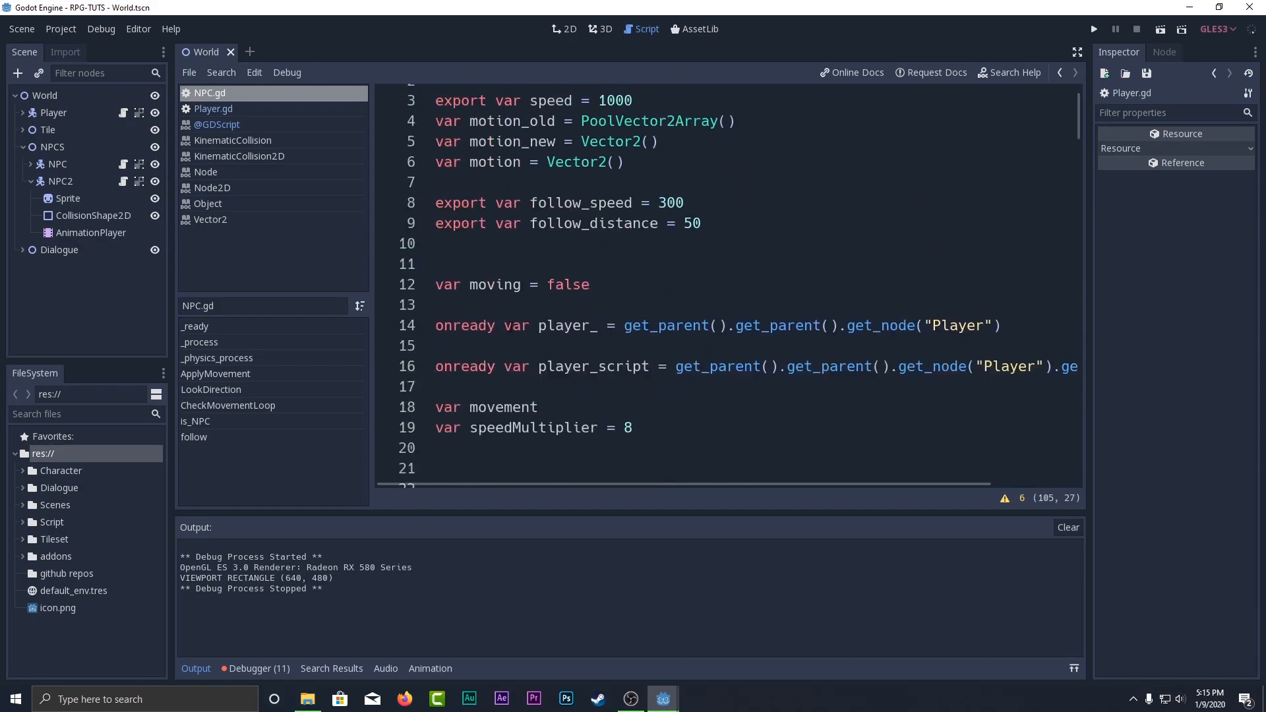
# Select the animPlayer declaration and put the Output panel away.
pyautogui.scroll(-3)
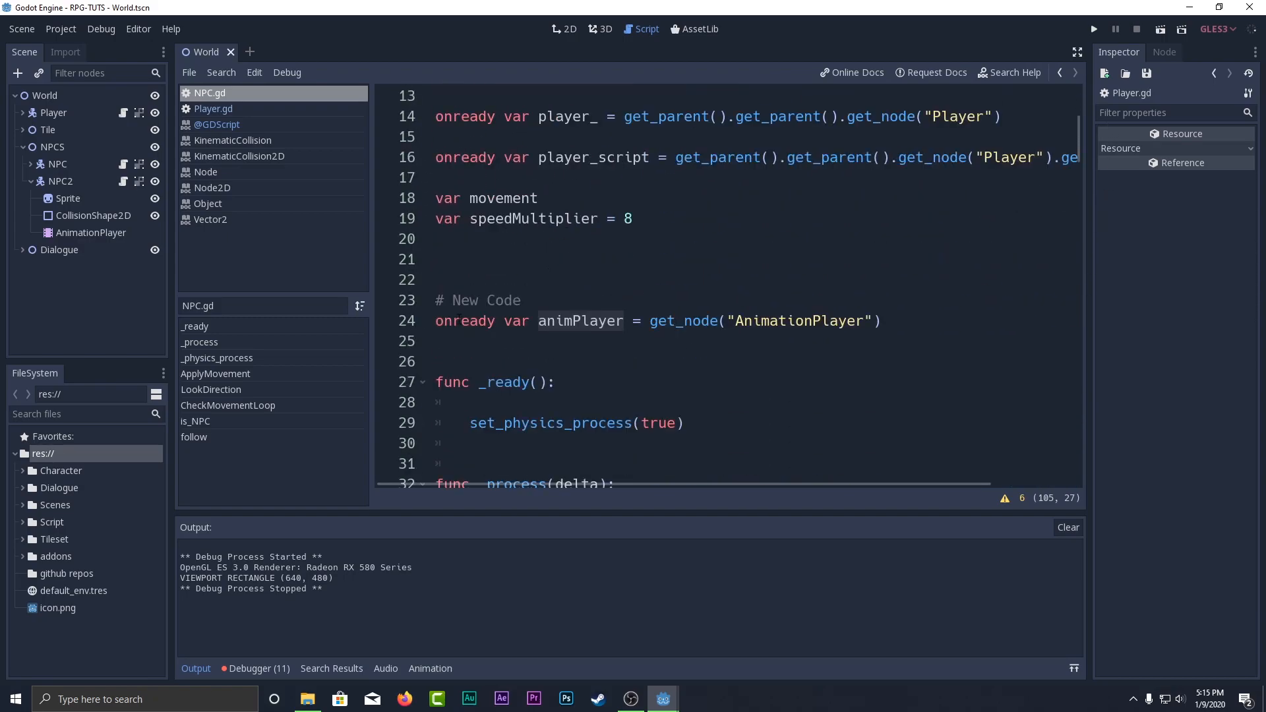
pyautogui.click(580, 320)
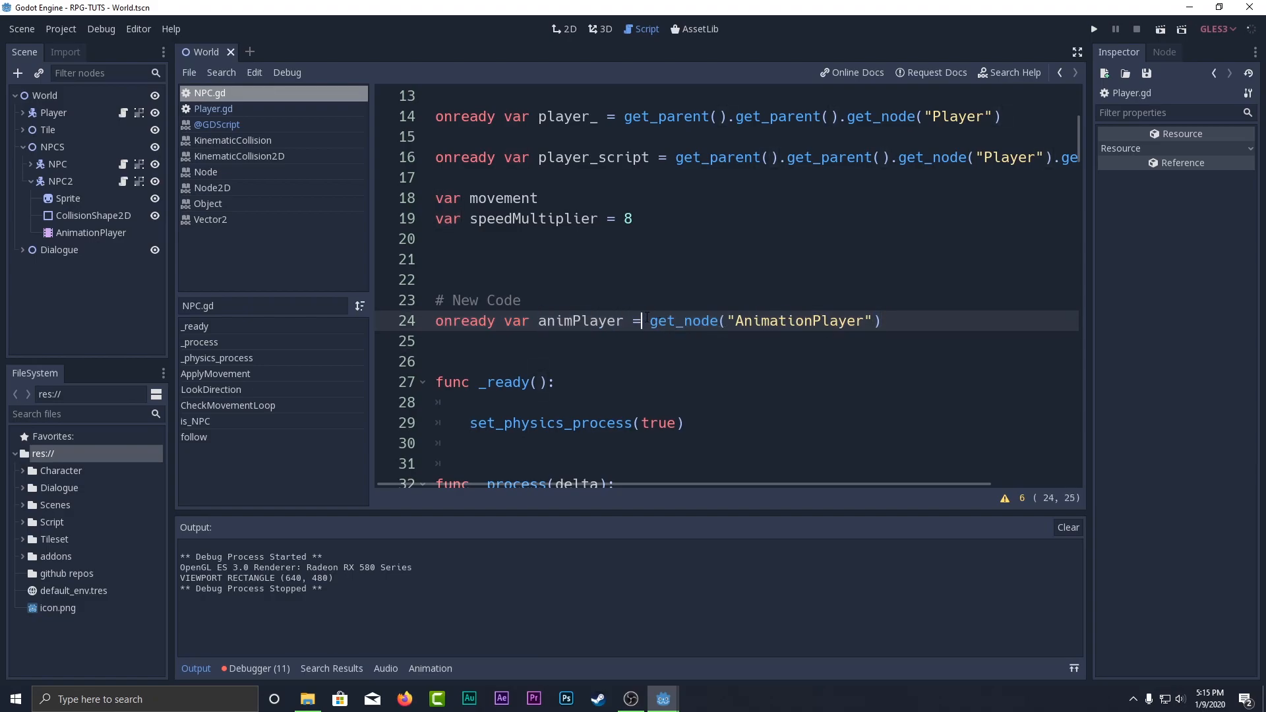
pyautogui.doubleClick(582, 321)
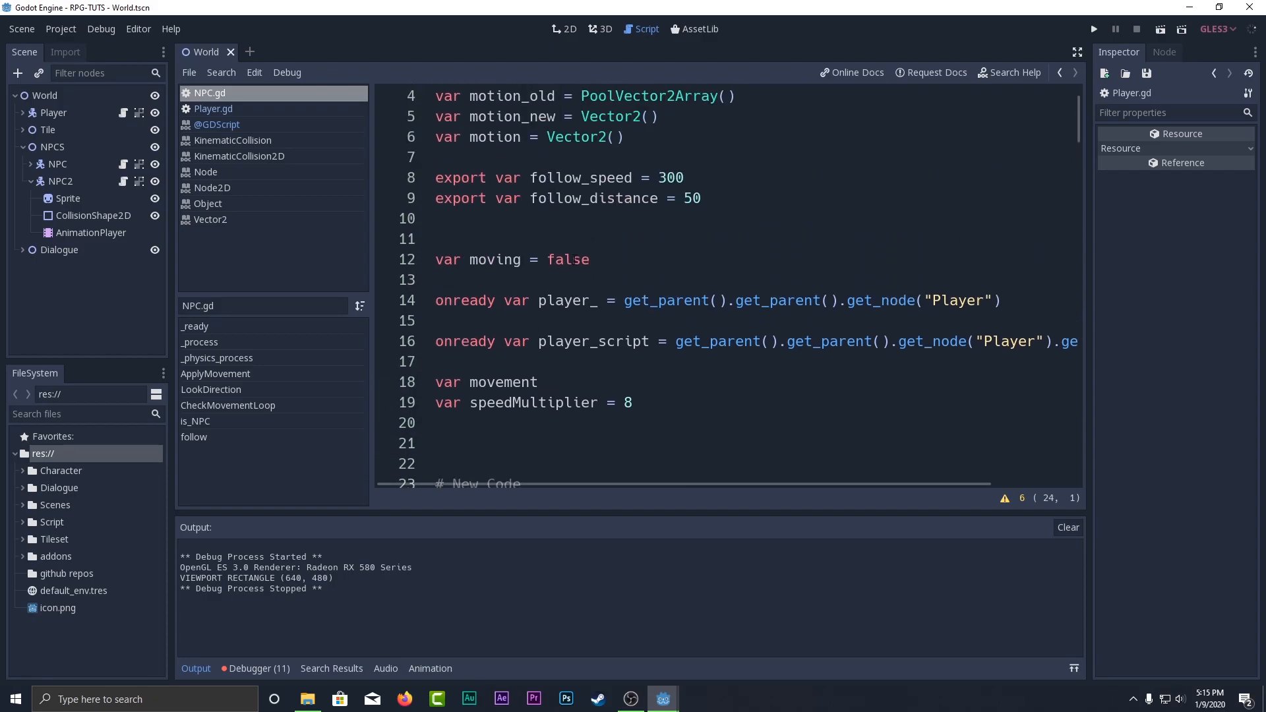
# Scroll NPC.gd back down to the is_NPC stub and the follow function.
pyautogui.scroll(-3)
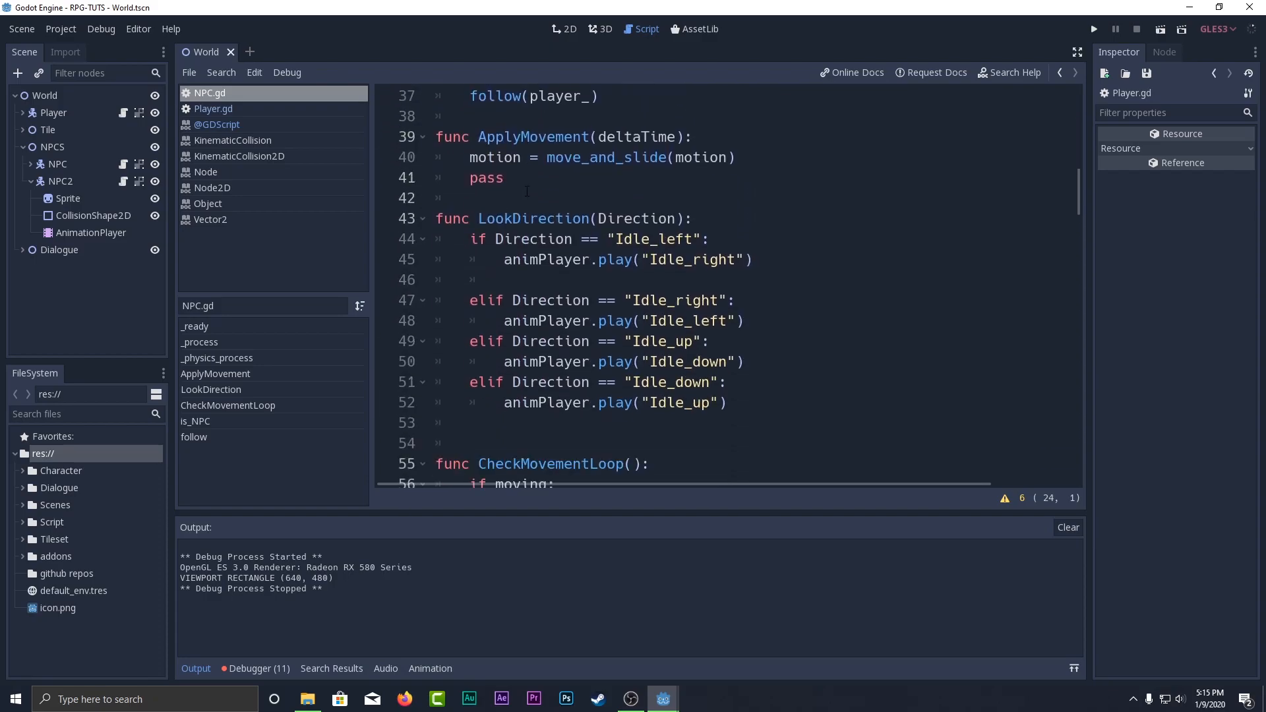
pyautogui.scroll(-3)
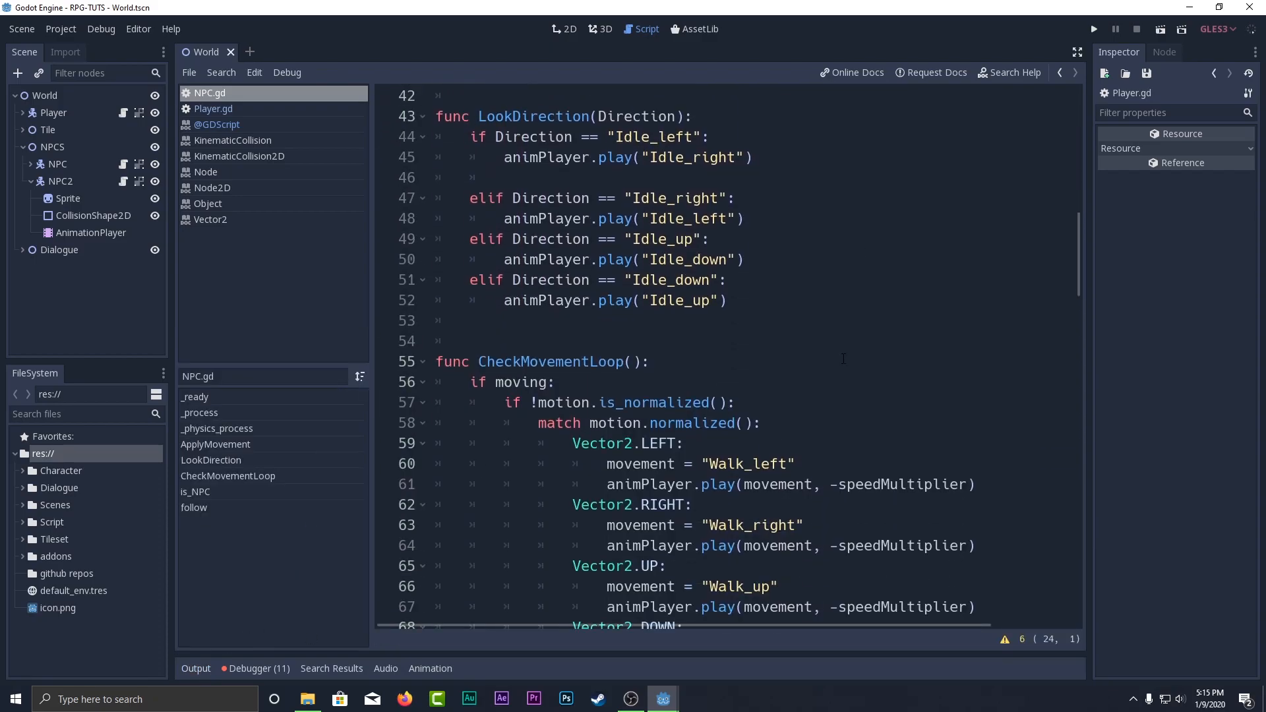
pyautogui.scroll(-3)
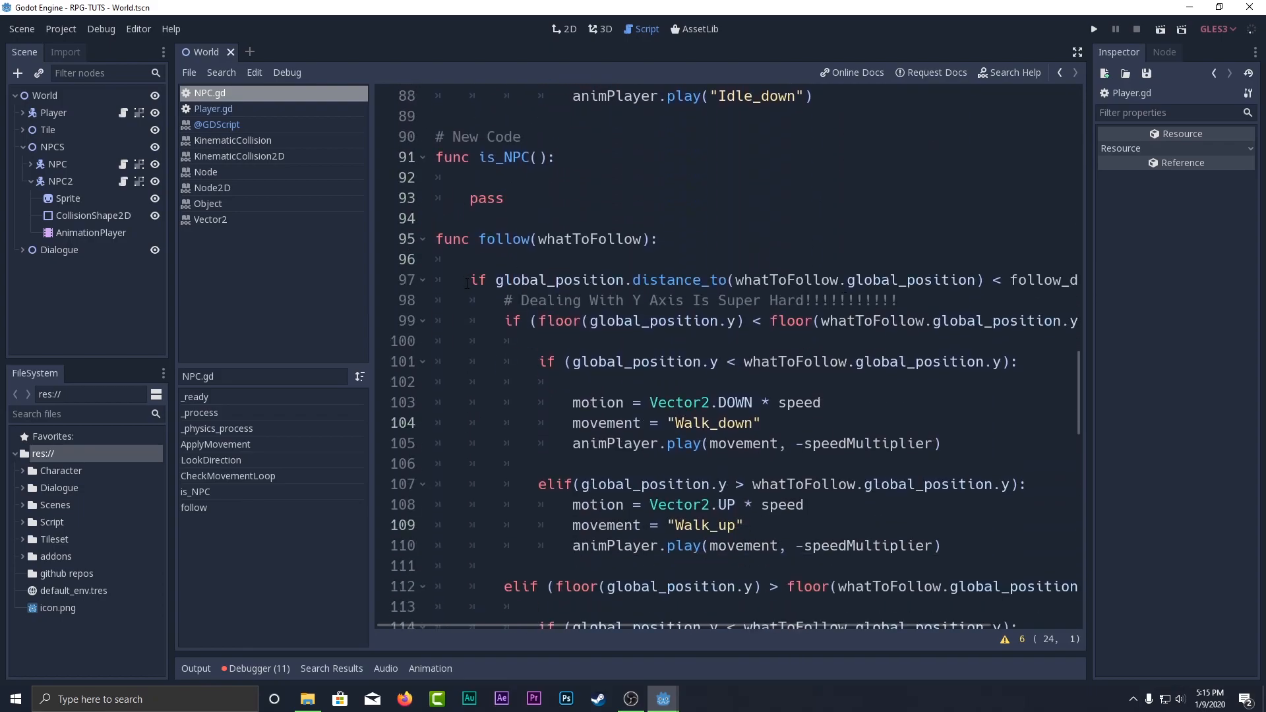